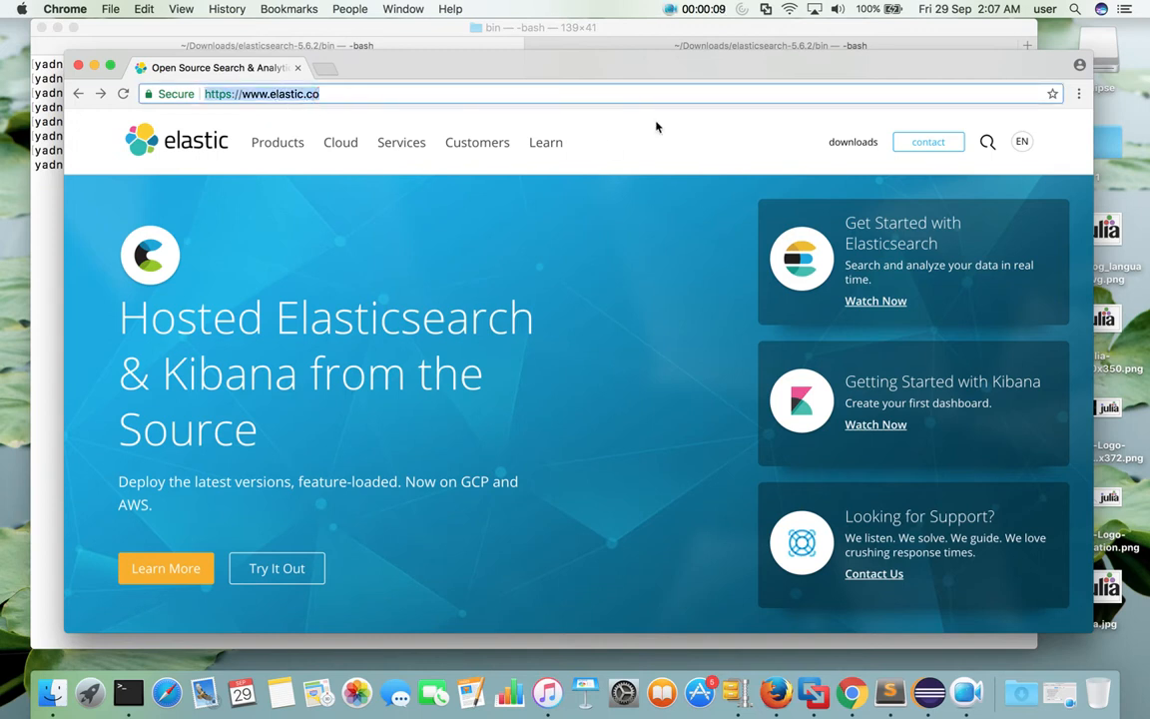
pyautogui.moveTo(853, 142)
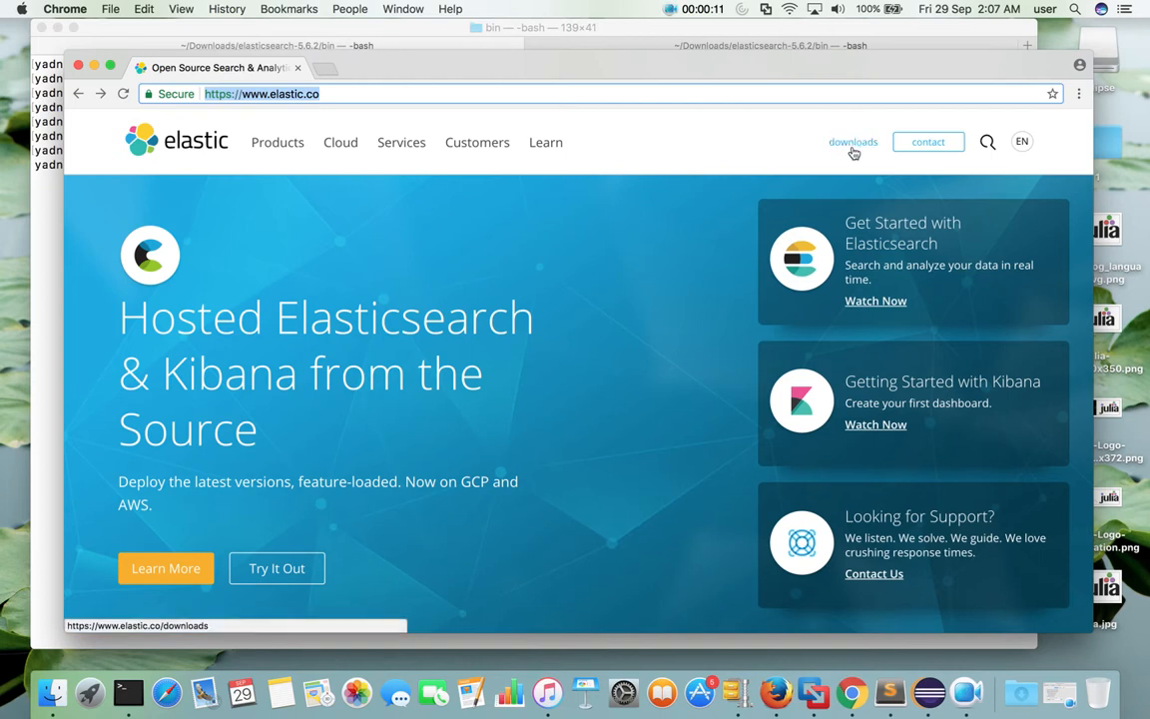
# Go from elastic.co's downloads section to the Download Elasticsearch 5.6.2 page.
pyautogui.click(853, 141)
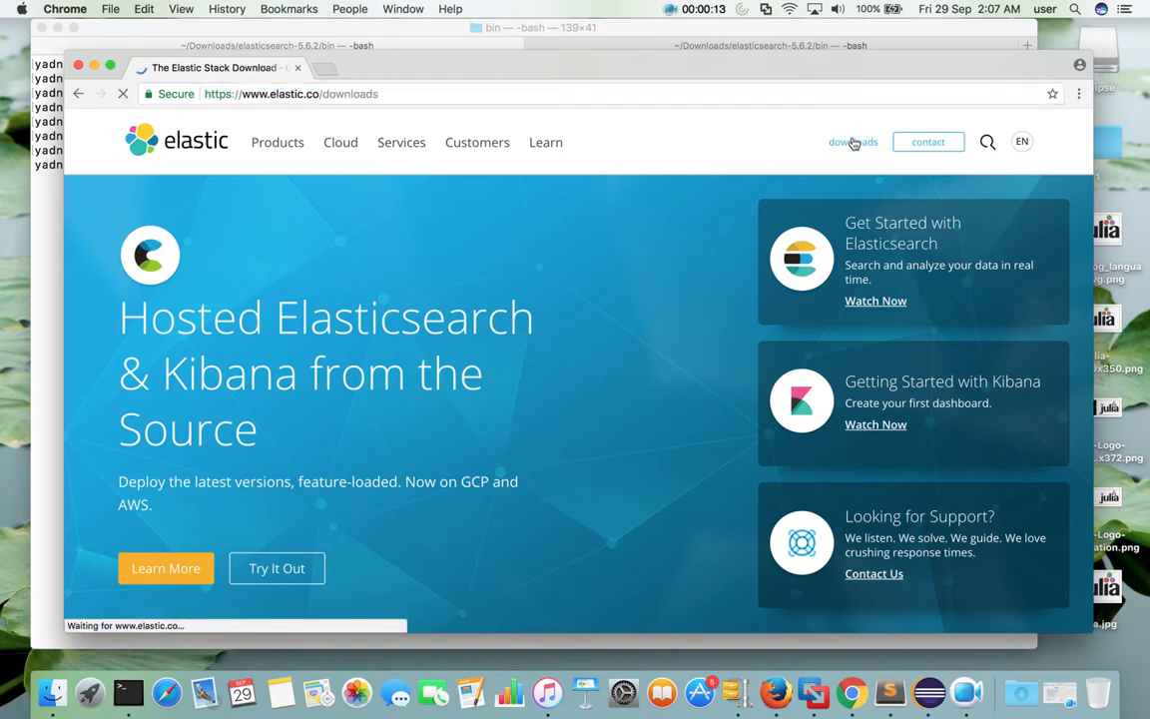
pyautogui.click(852, 141)
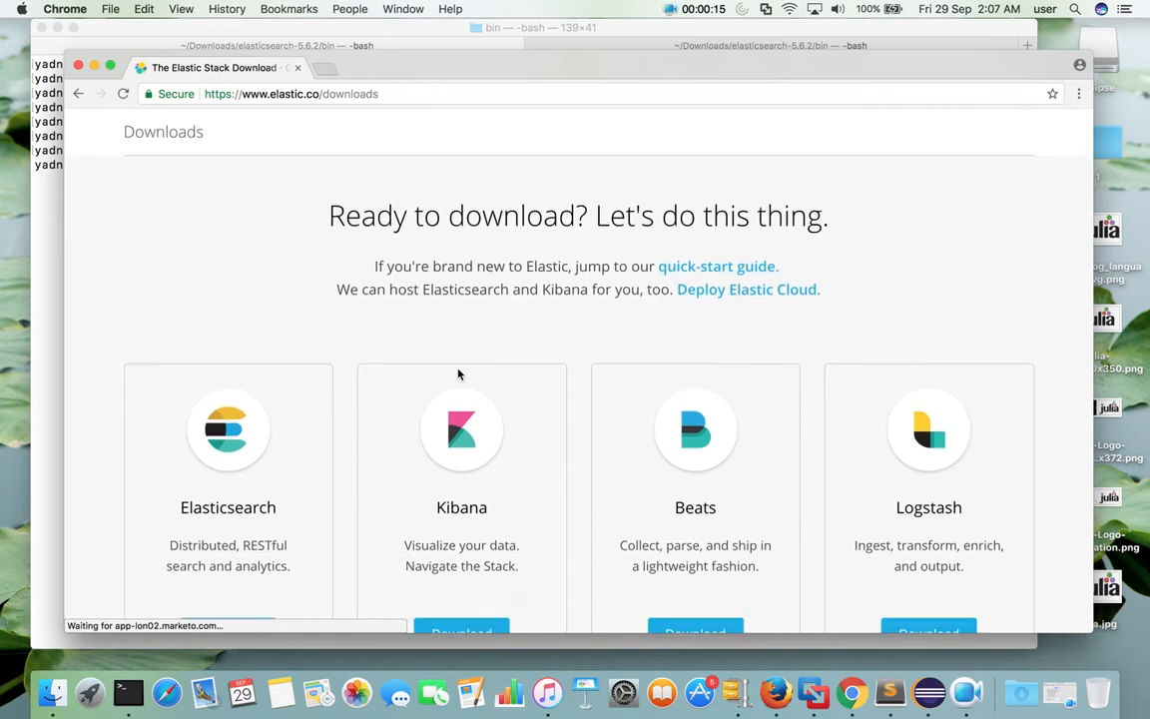
pyautogui.scroll(-3)
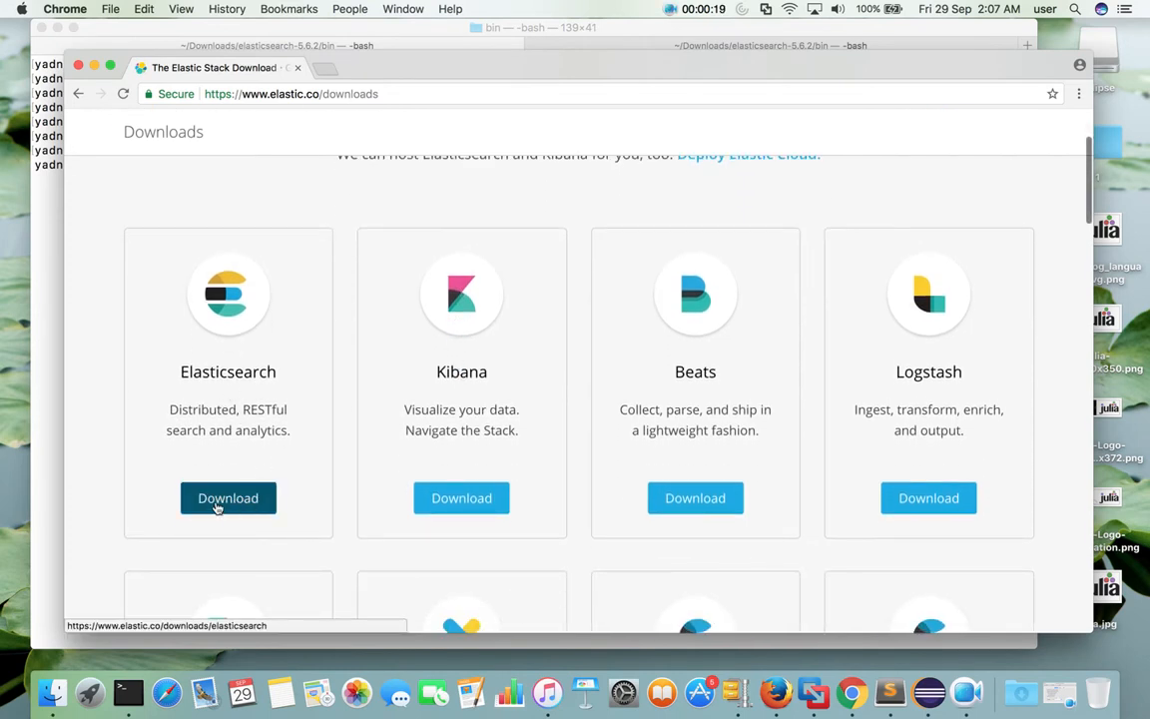
pyautogui.click(227, 497)
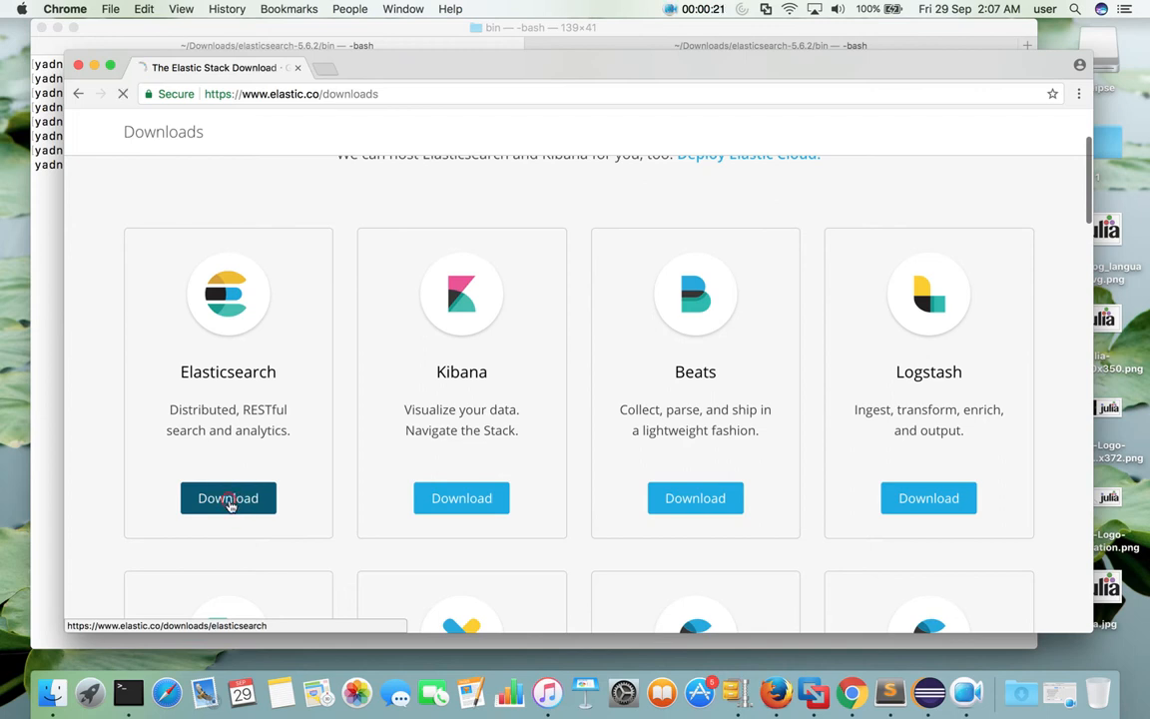
pyautogui.click(228, 498)
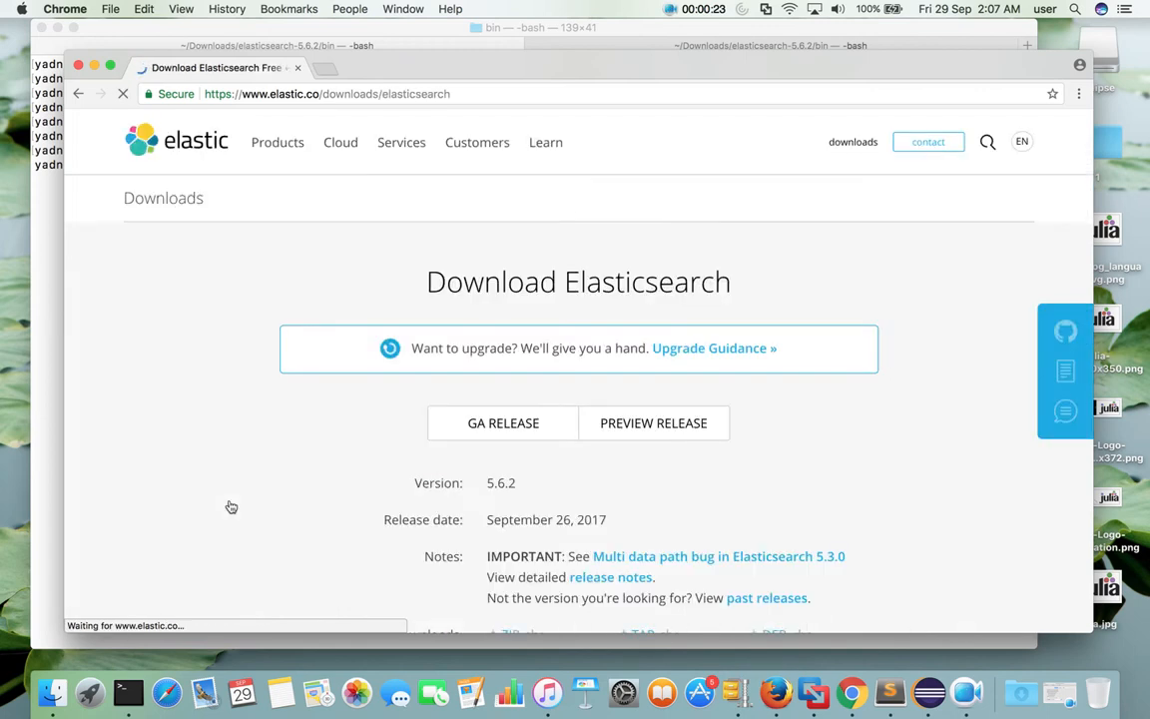
pyautogui.scroll(-3)
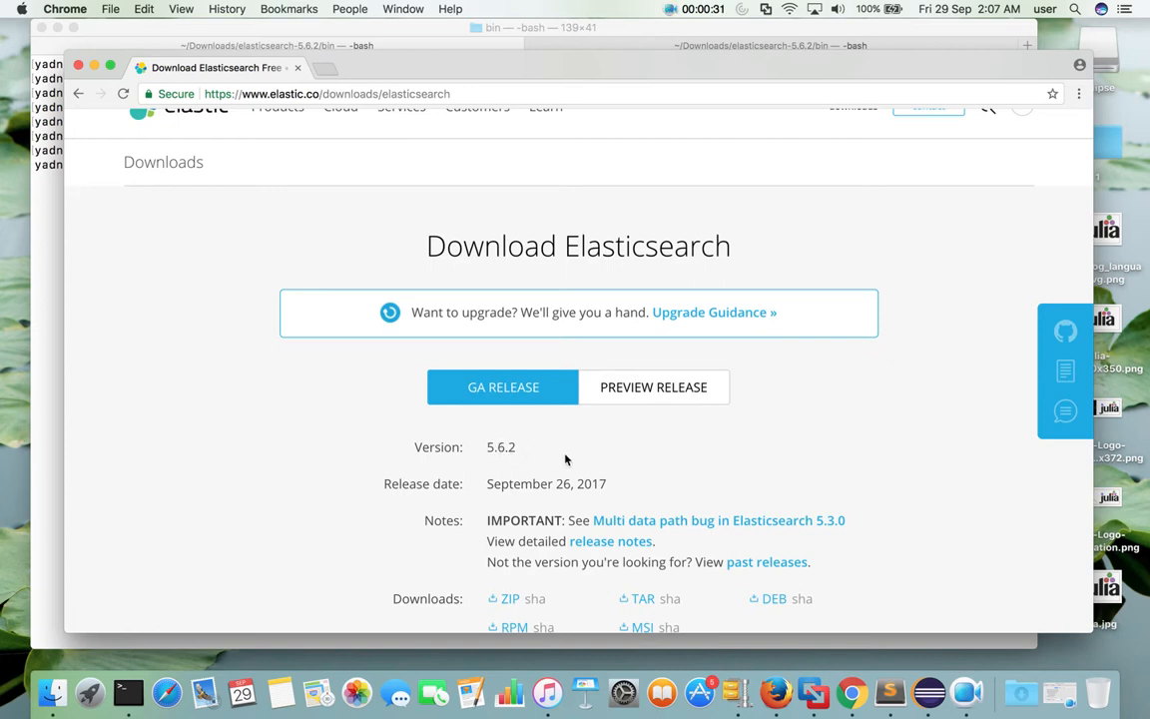
pyautogui.scroll(-3)
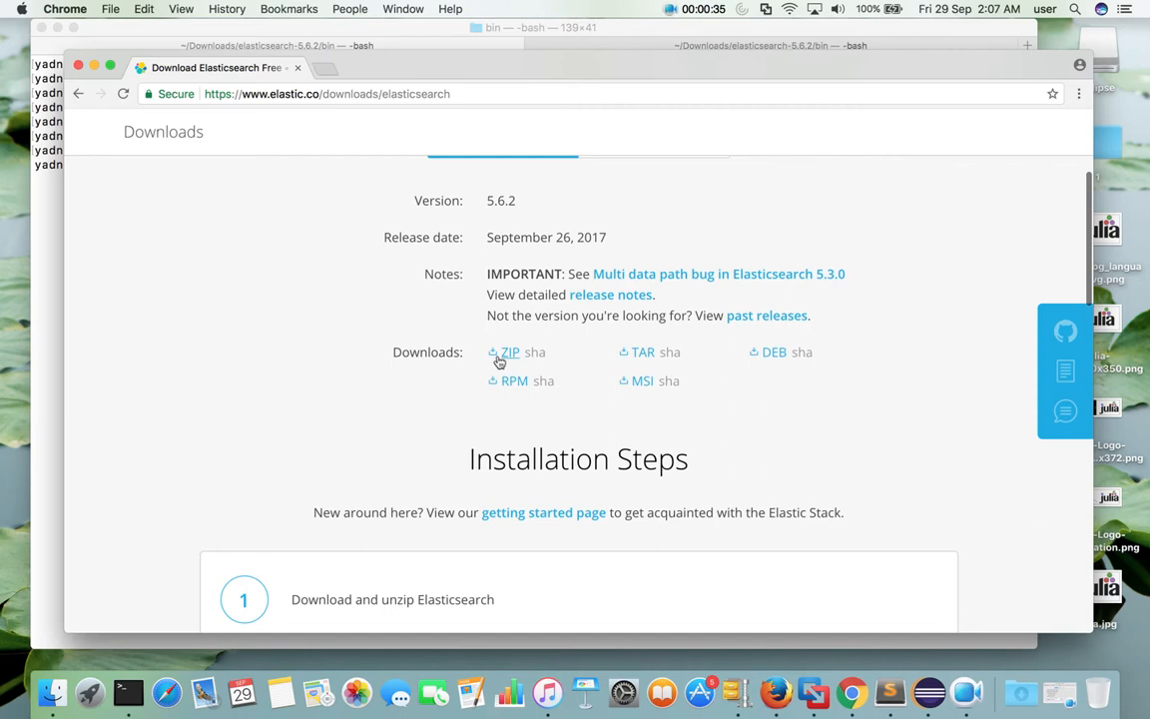
pyautogui.moveTo(516, 397)
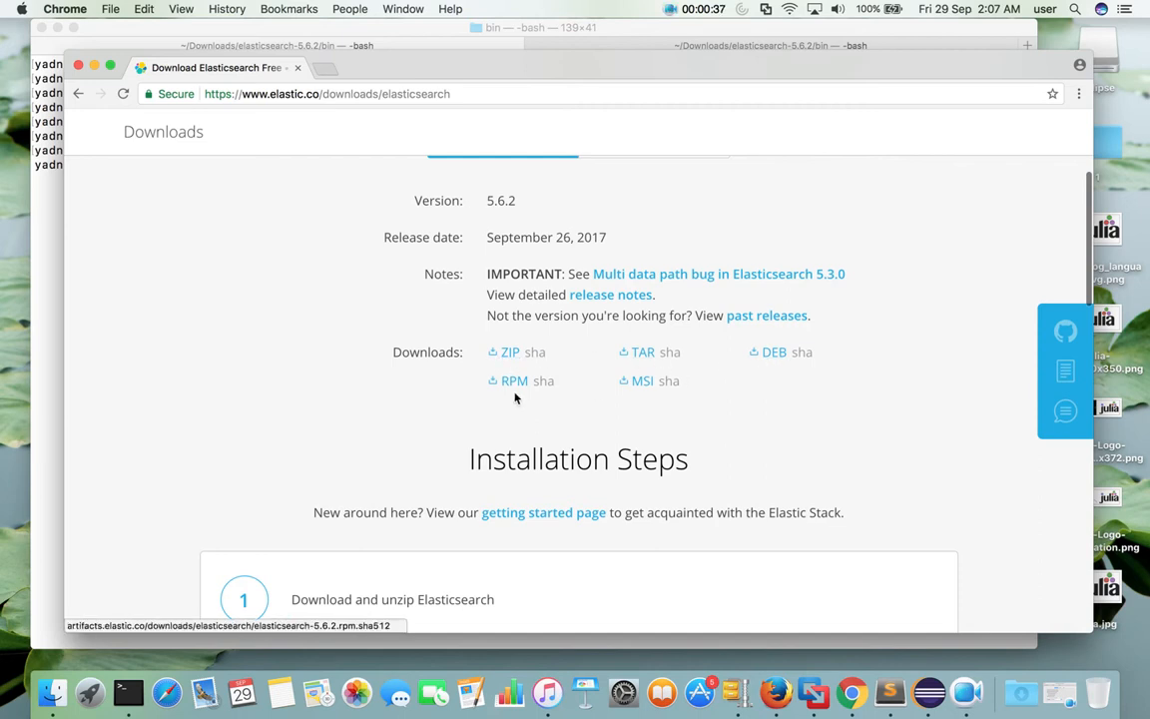
pyautogui.moveTo(509, 351)
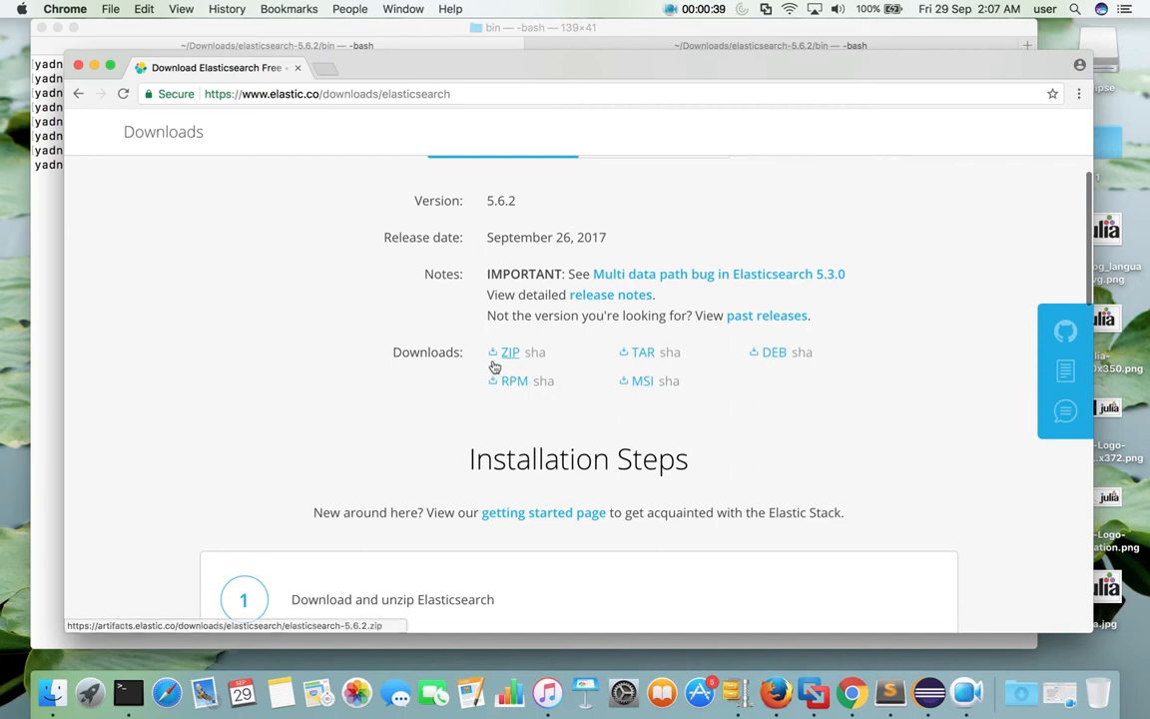
pyautogui.moveTo(669, 334)
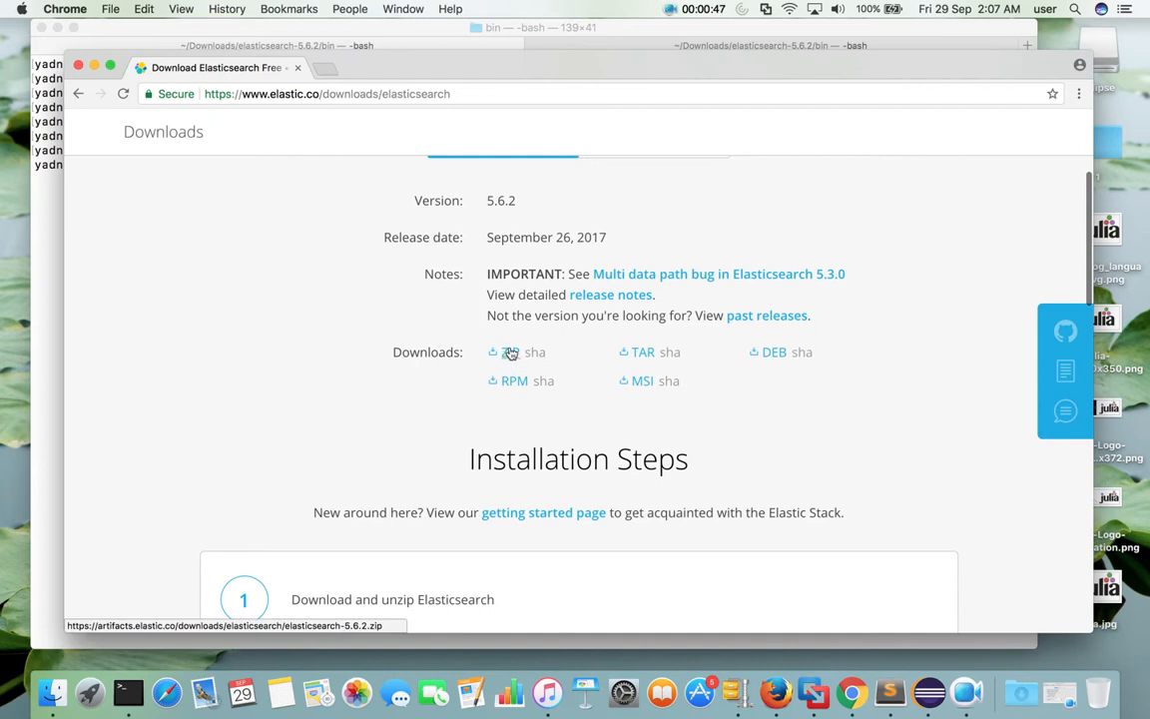
pyautogui.click(492, 352)
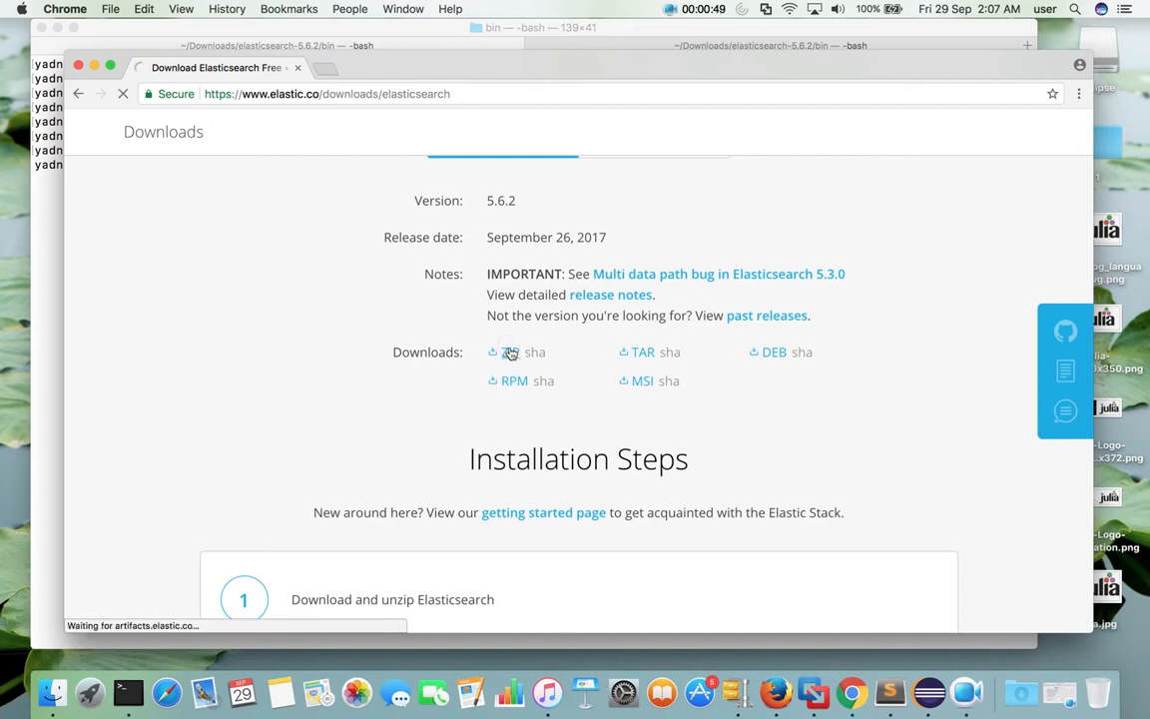
pyautogui.click(491, 351)
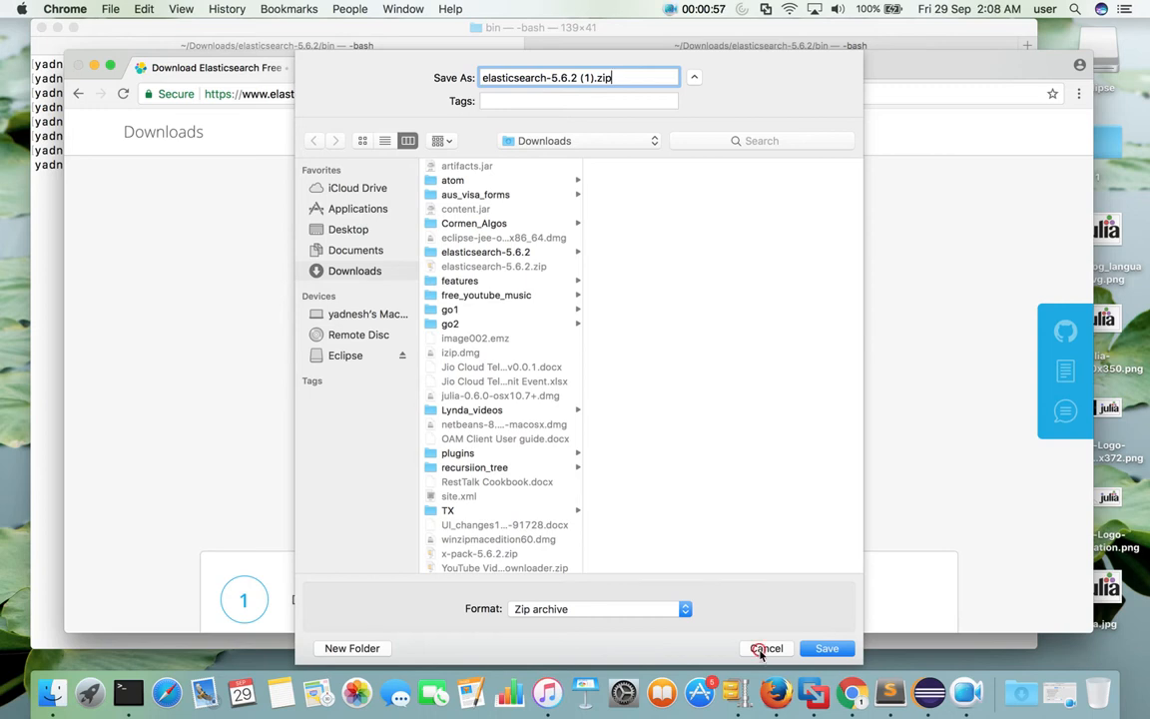
pyautogui.click(766, 648)
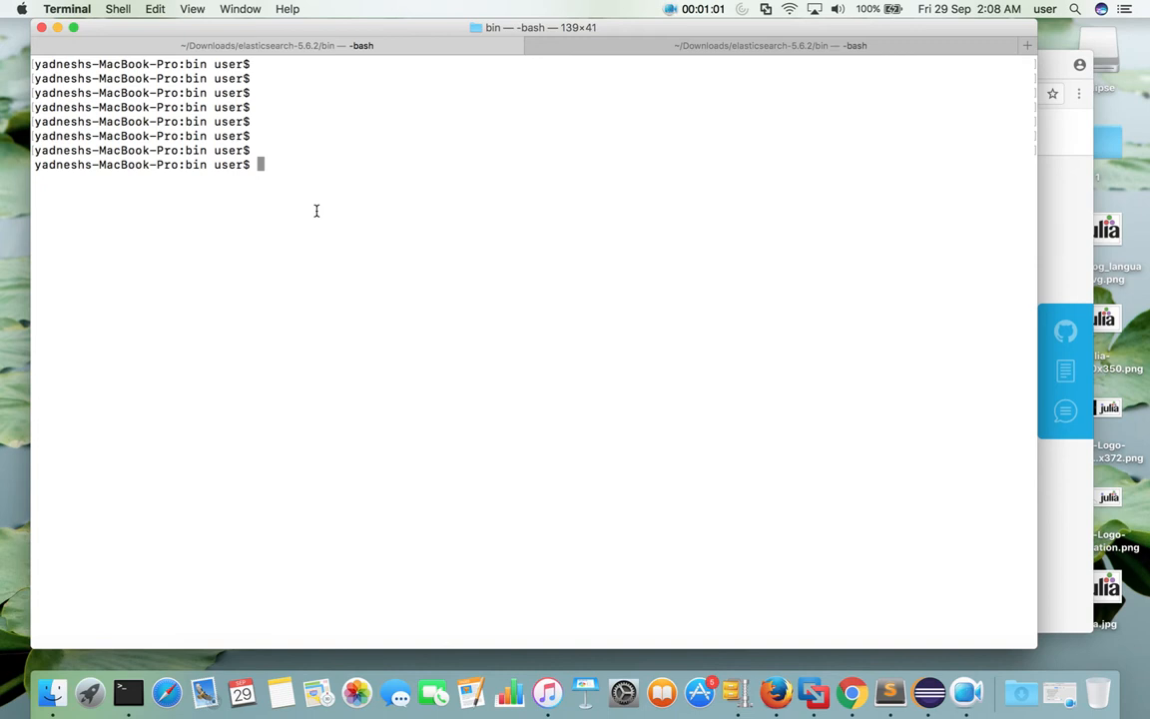
# Unzip elasticsearch-5.6.2.zip inside ~/Downloads to get the elasticsearch-5.6.2 folder.
pyautogui.write('cd ~/Downloads/')
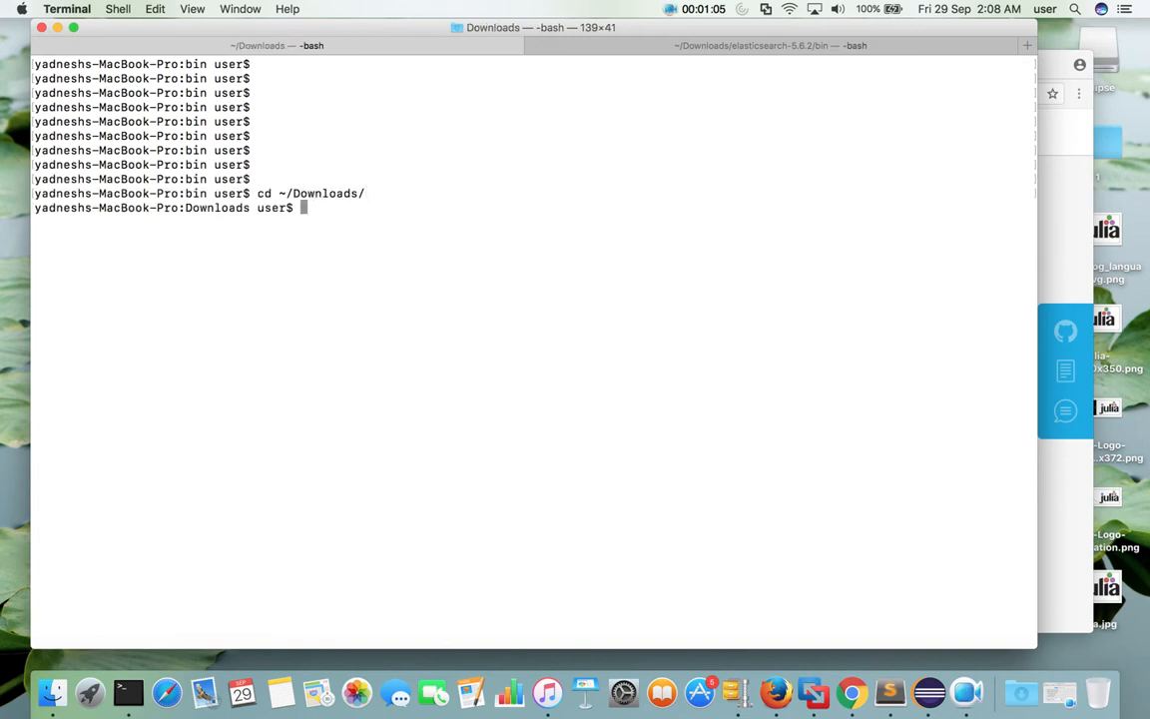
pyautogui.write('unz')
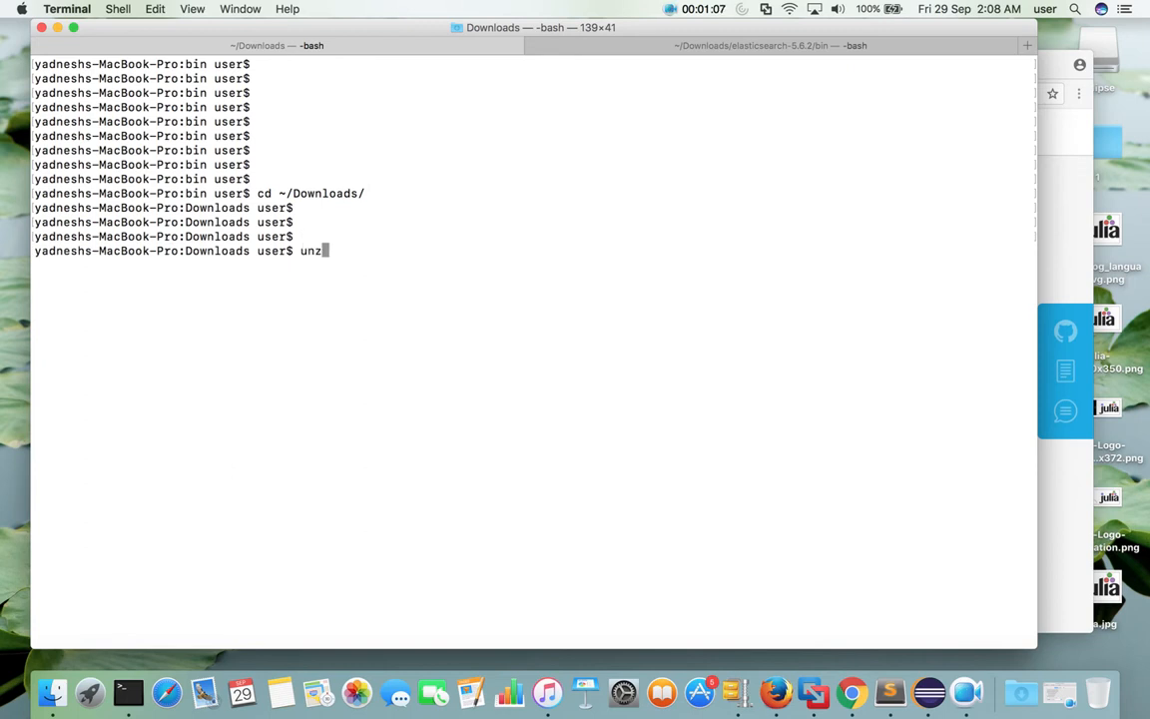
pyautogui.write('ip')
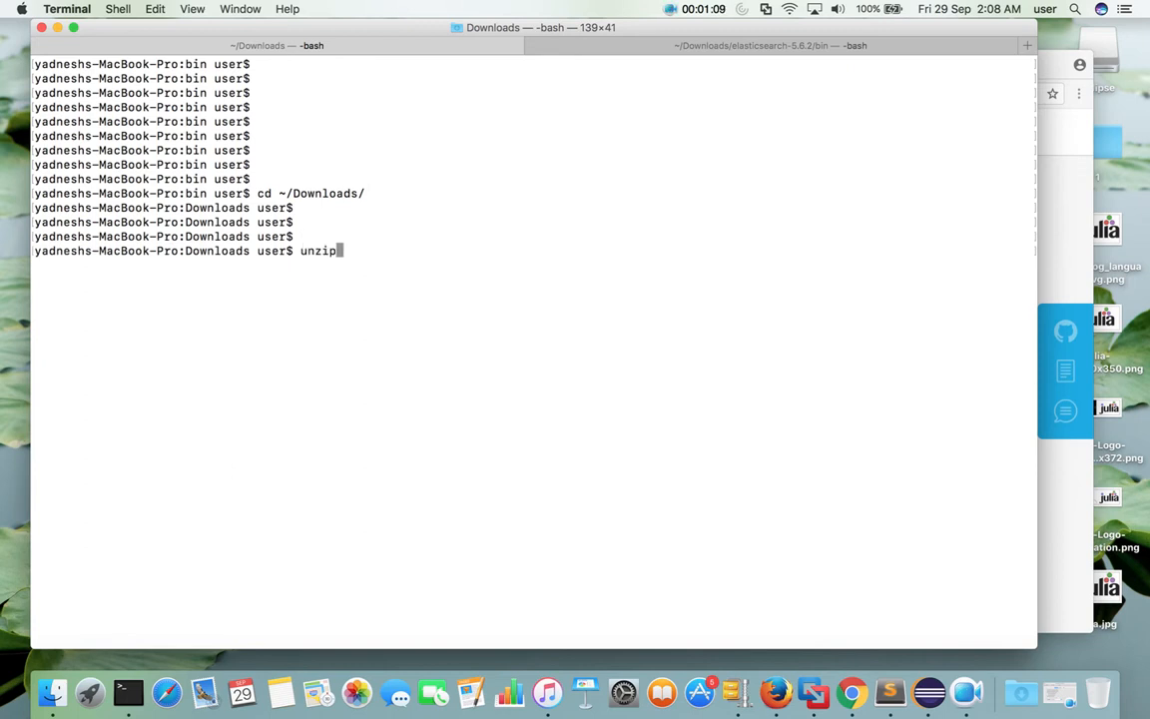
pyautogui.write('elasticsearch-5.6.2')
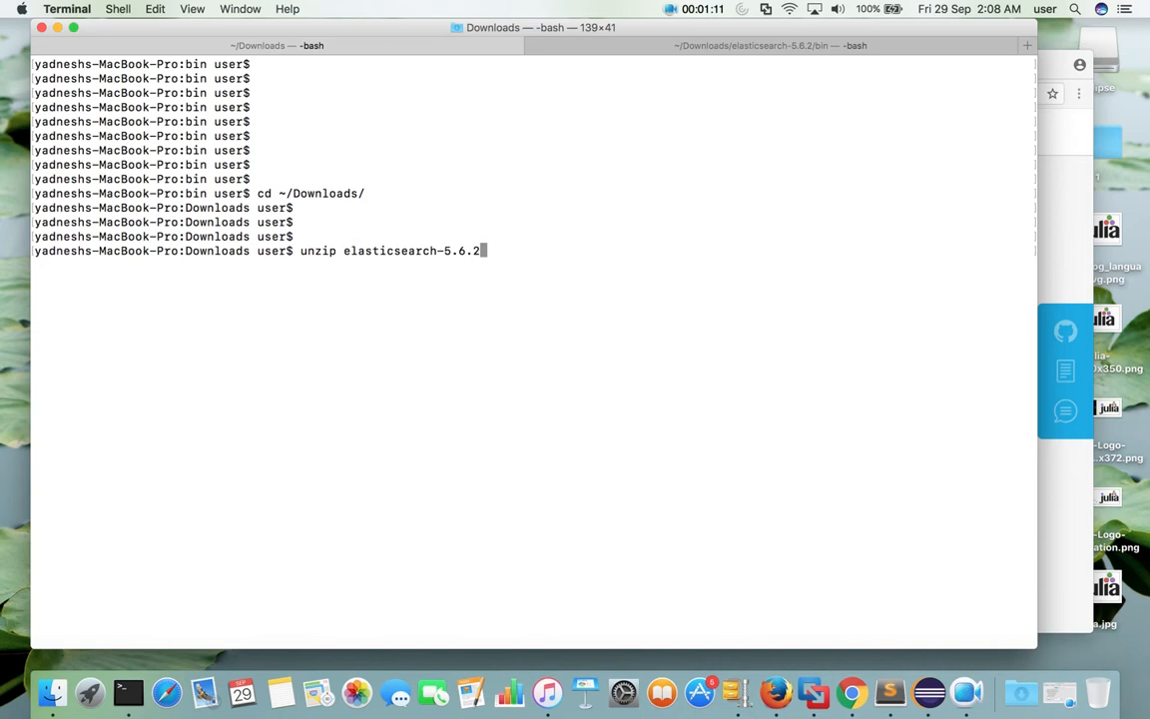
pyautogui.write('.zip')
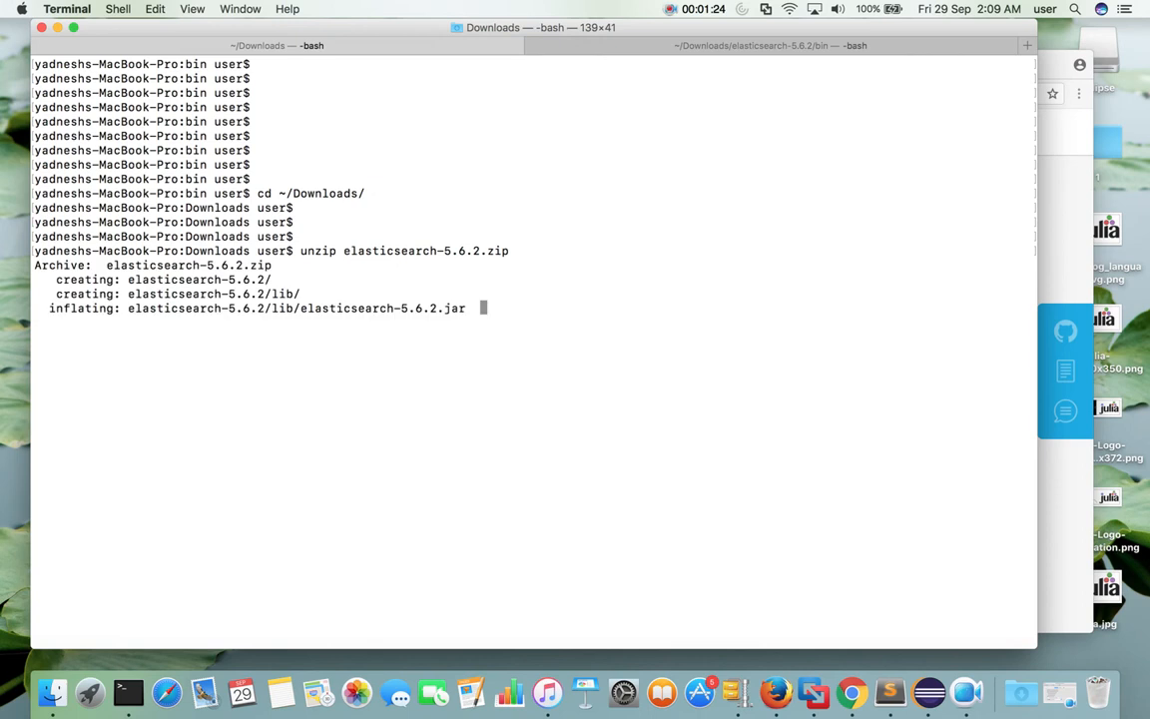
pyautogui.scroll(-3)
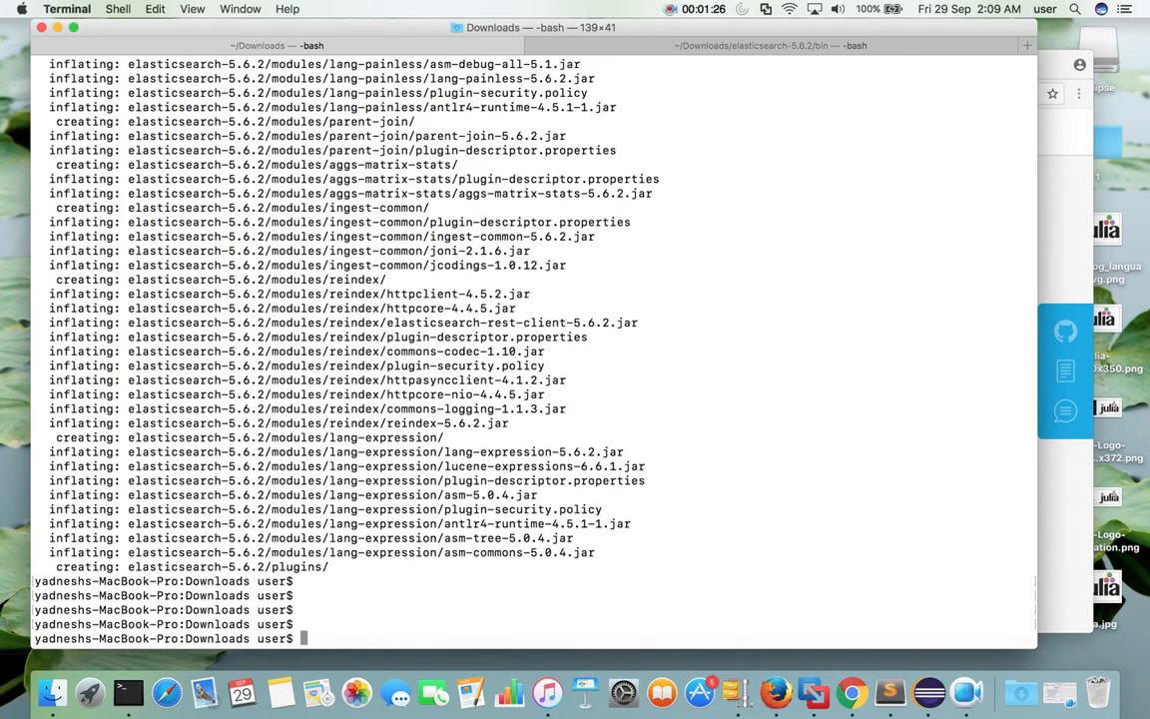
pyautogui.write('cd')
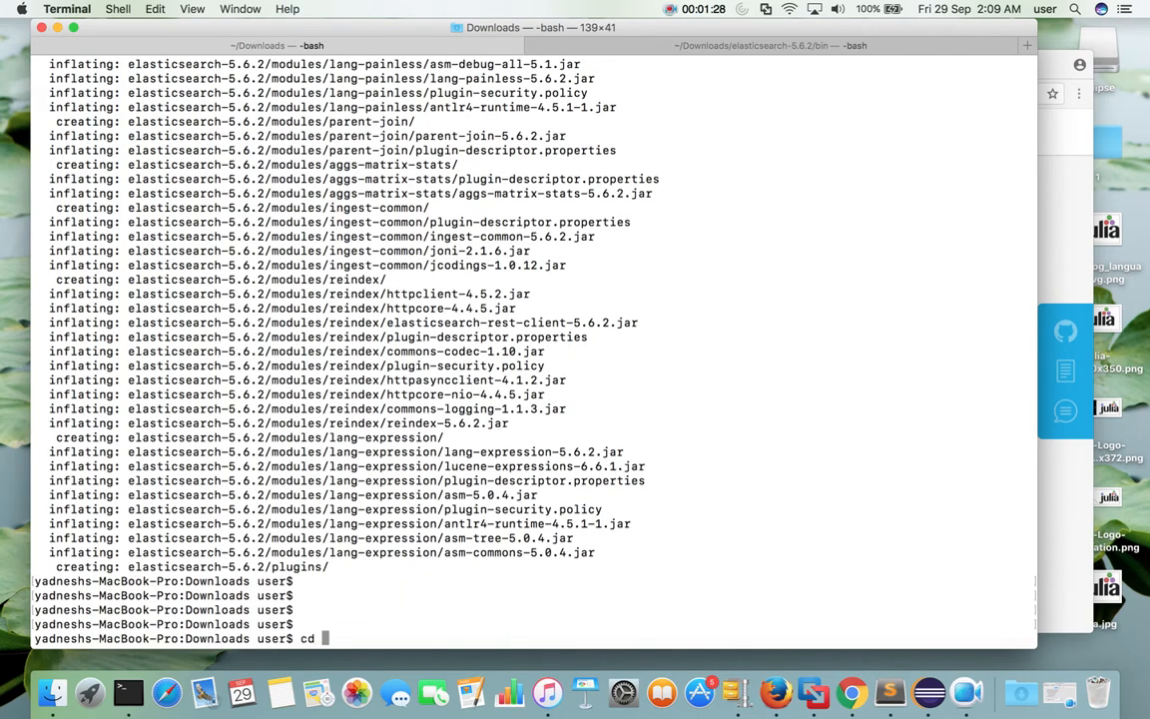
# Enter elasticsearch-5.6.2, list it, then move into bin/ and list the launcher scripts.
pyautogui.write('els')
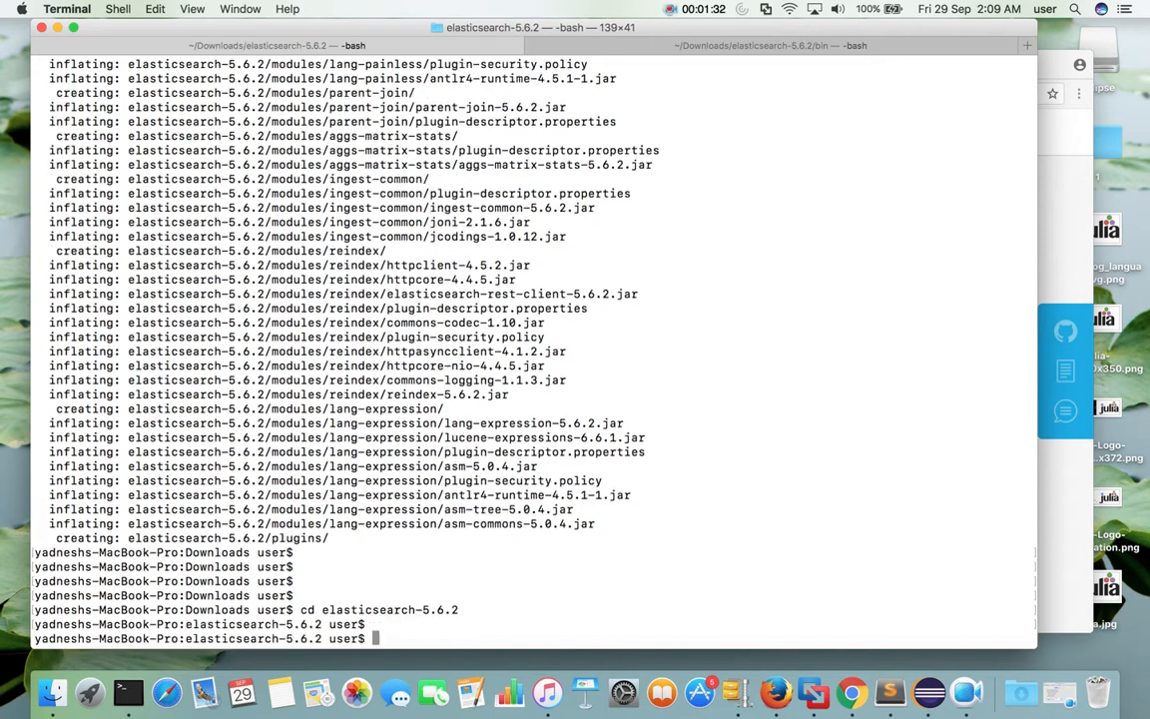
pyautogui.write('ls')
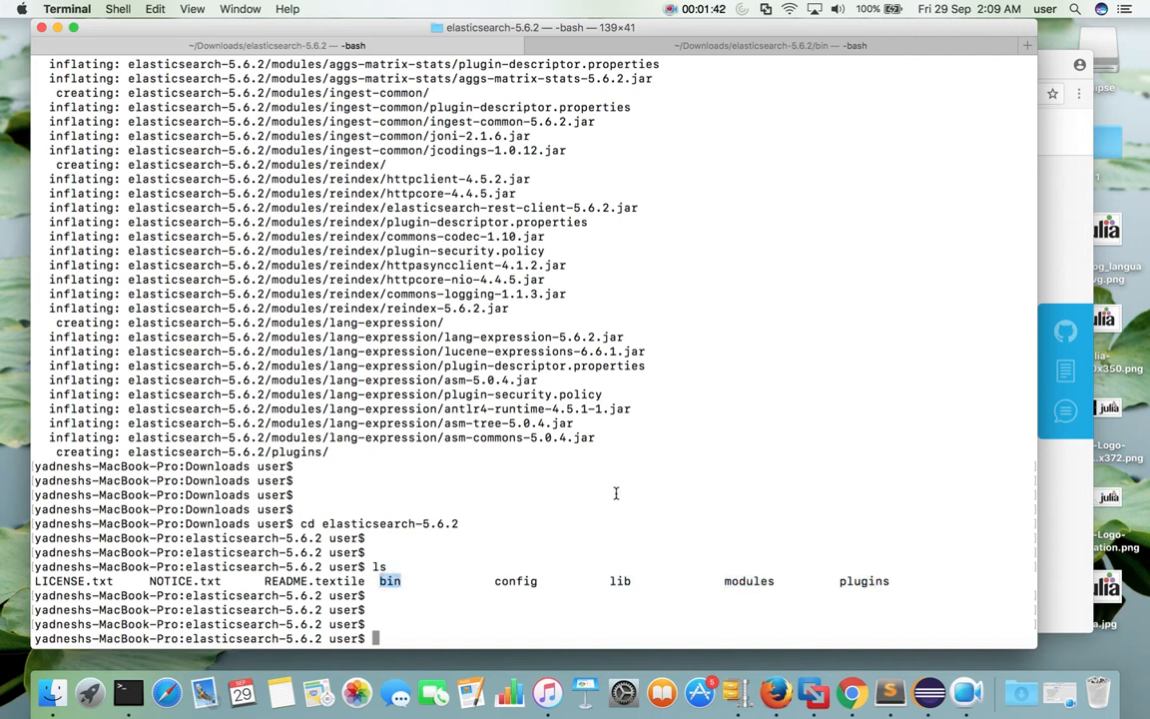
pyautogui.write('cd bin/')
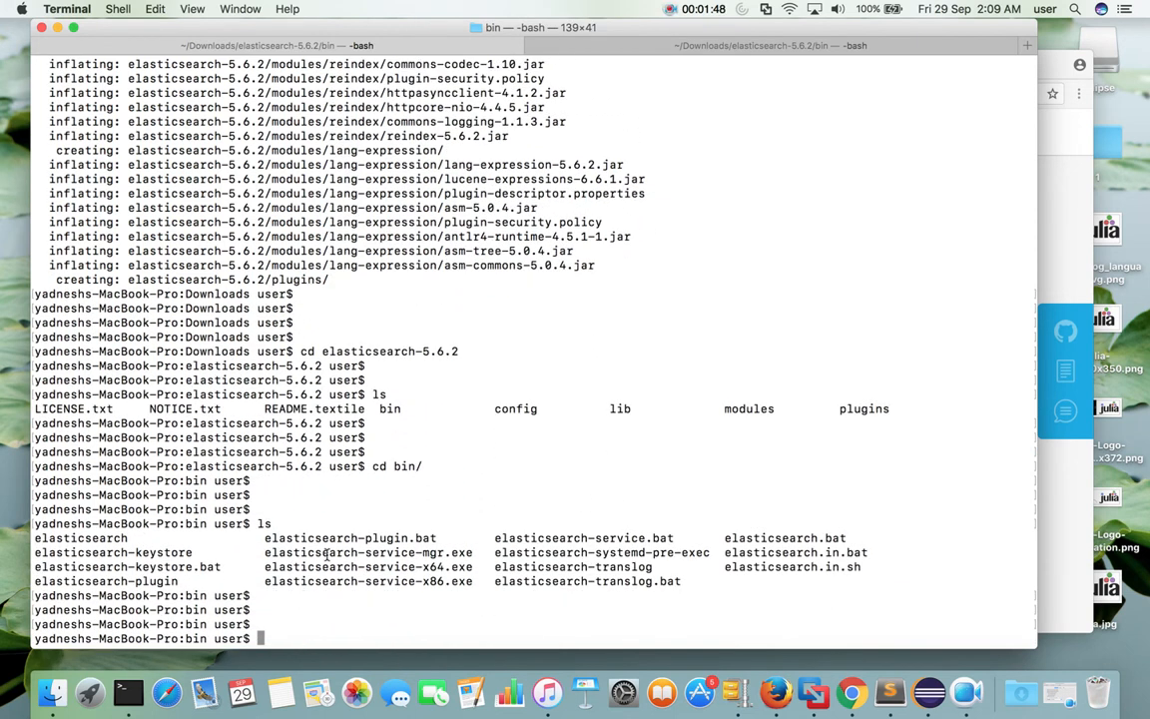
pyautogui.doubleClick(80, 537)
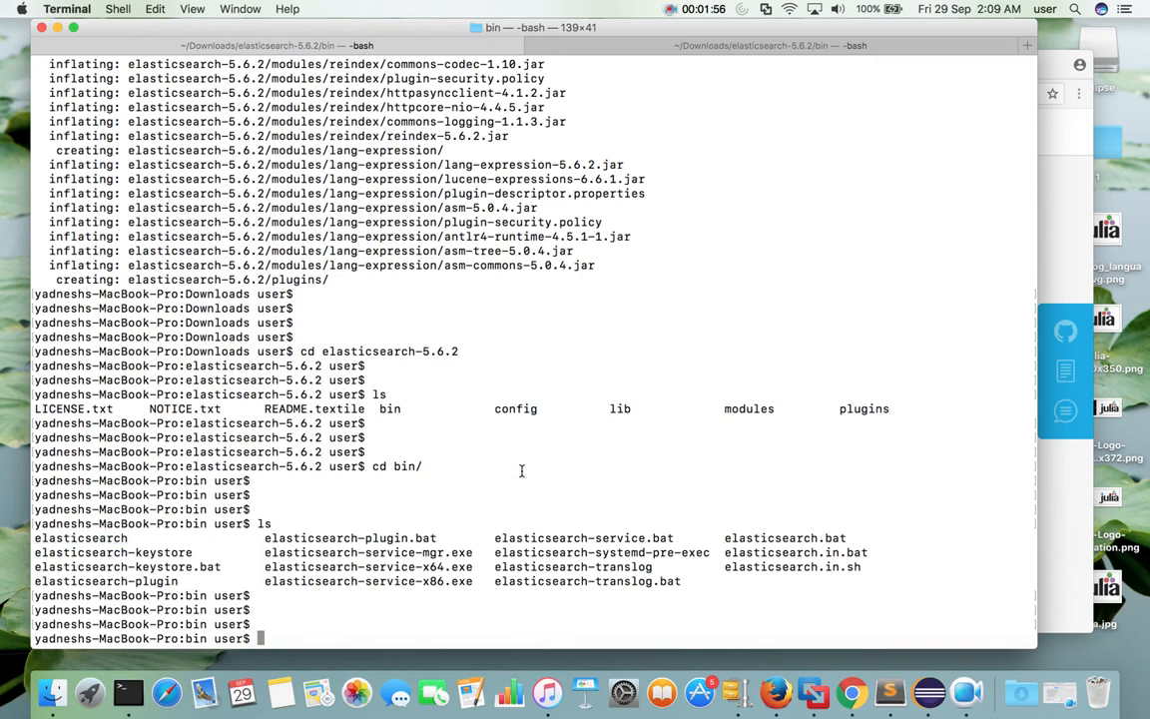
pyautogui.write('./')
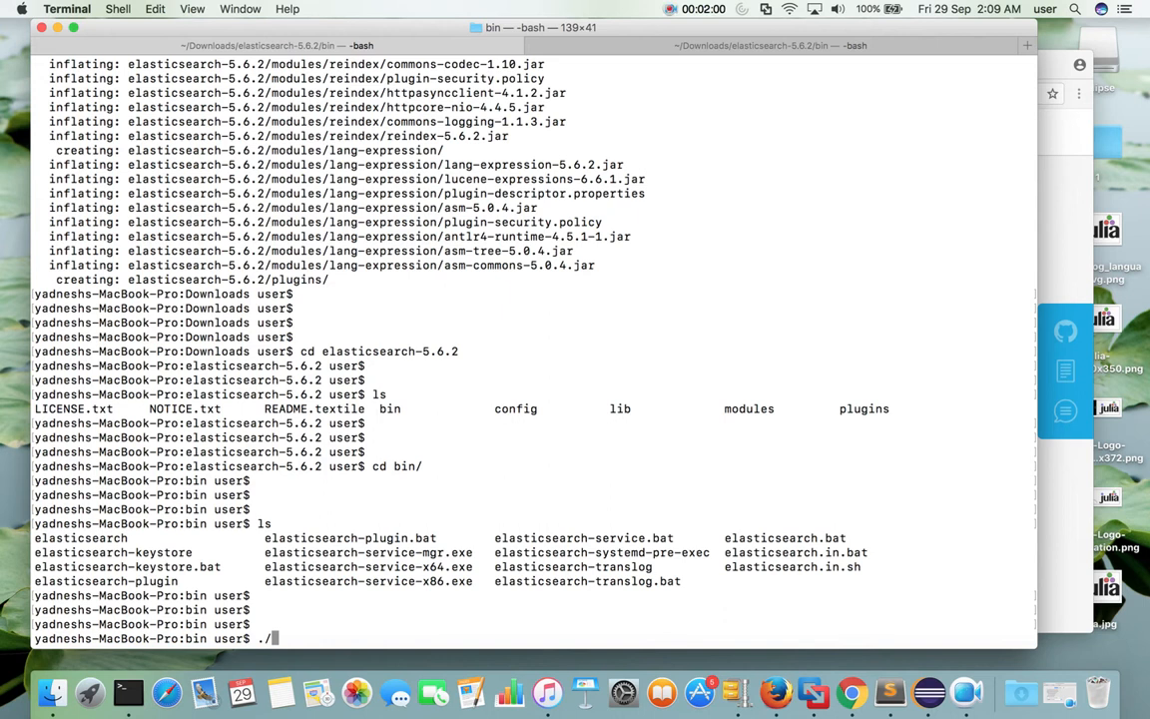
# Run ./elasticsearch and watch the log until the node is published on 127.0.0.1:9200.
pyautogui.write('elasticsearch')
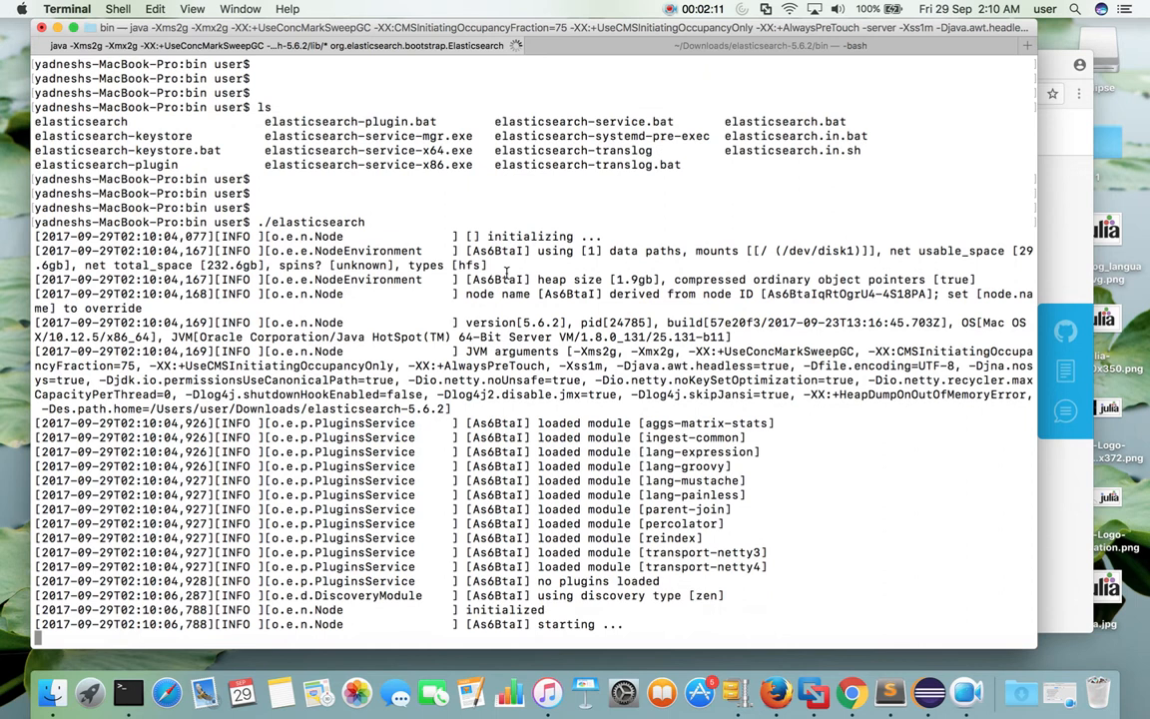
pyautogui.doubleClick(530, 237)
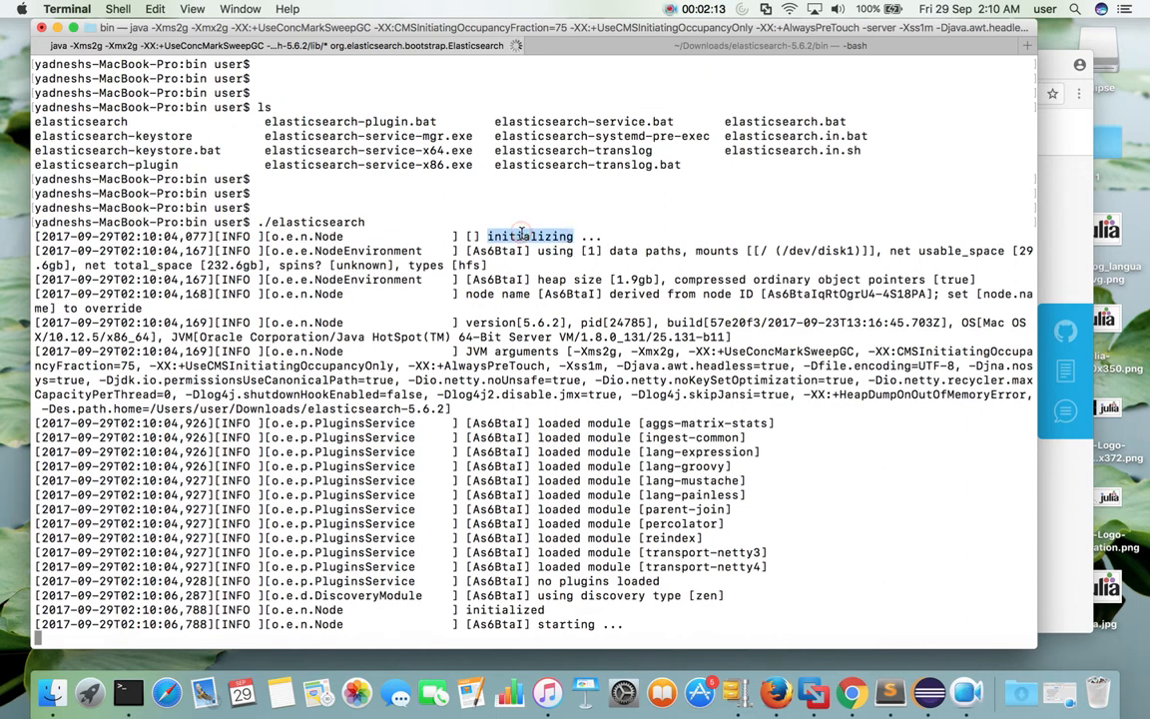
pyautogui.moveTo(551, 590)
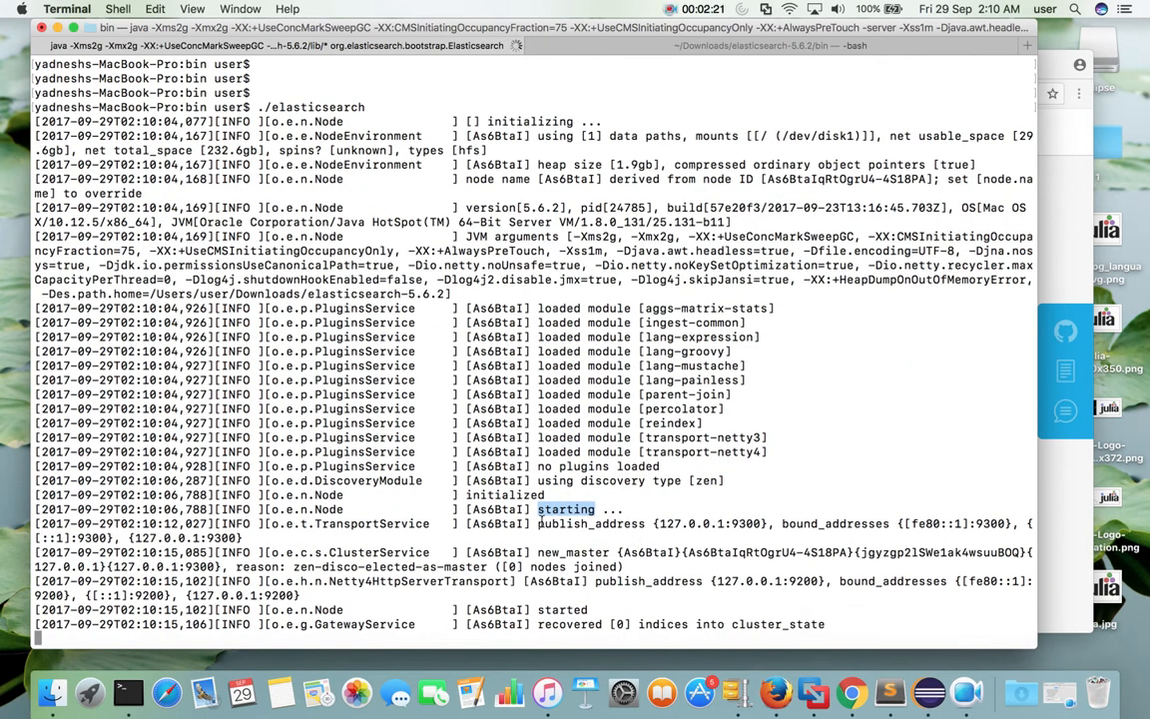
pyautogui.moveTo(537, 509); pyautogui.dragTo(771, 523)
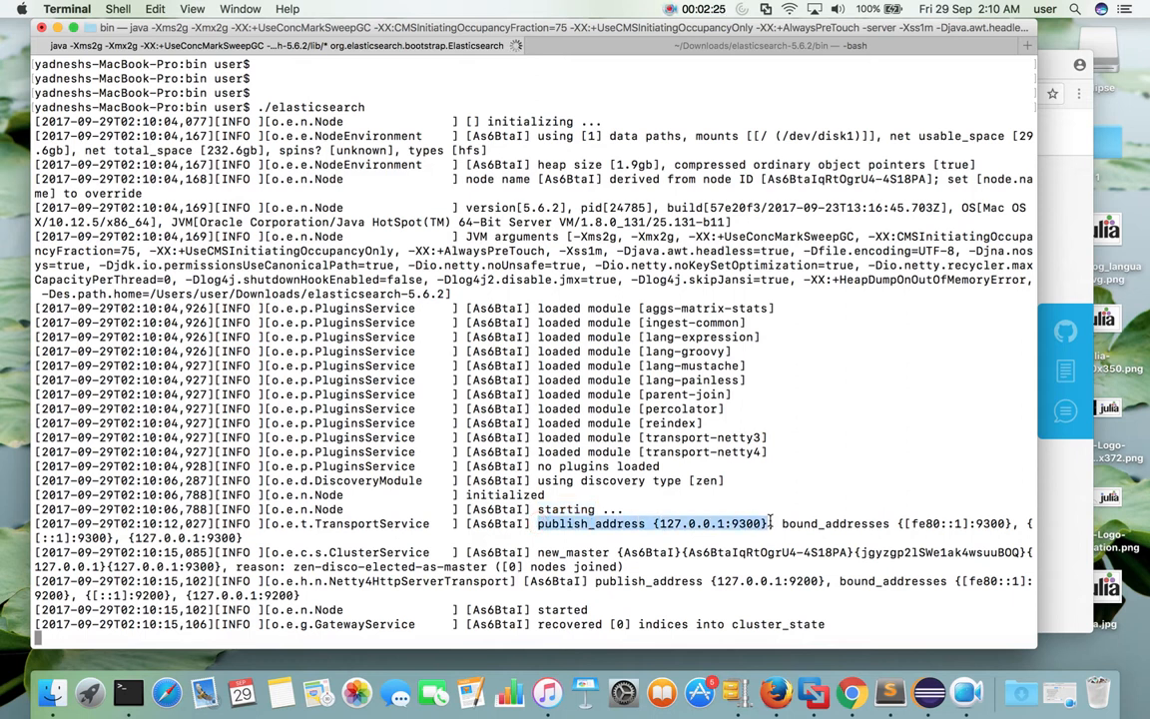
pyautogui.doubleClick(562, 608)
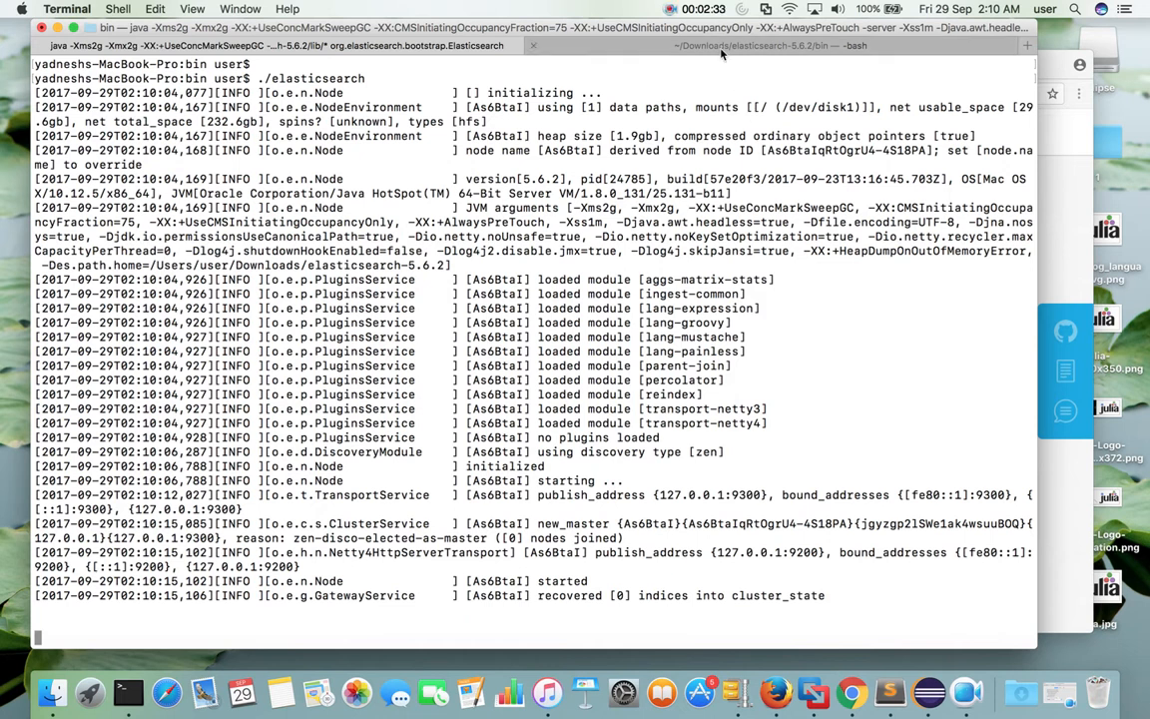
pyautogui.write('curl -X GET http://localhost:9200/')
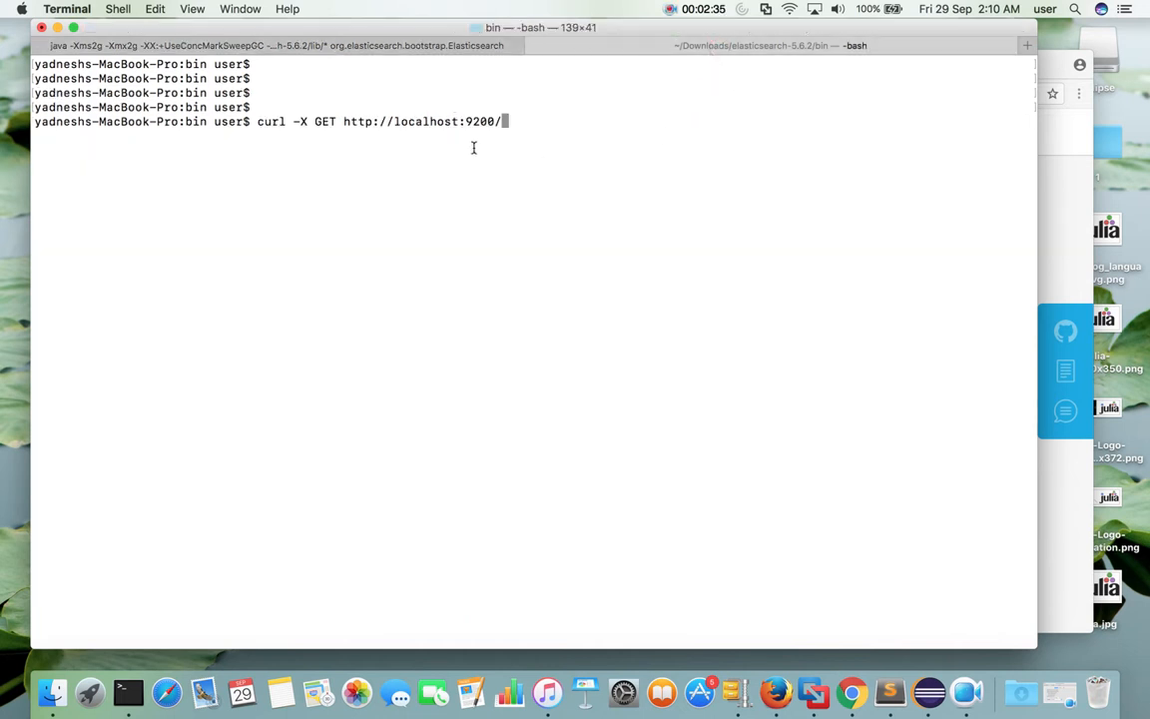
pyautogui.moveTo(342, 125)
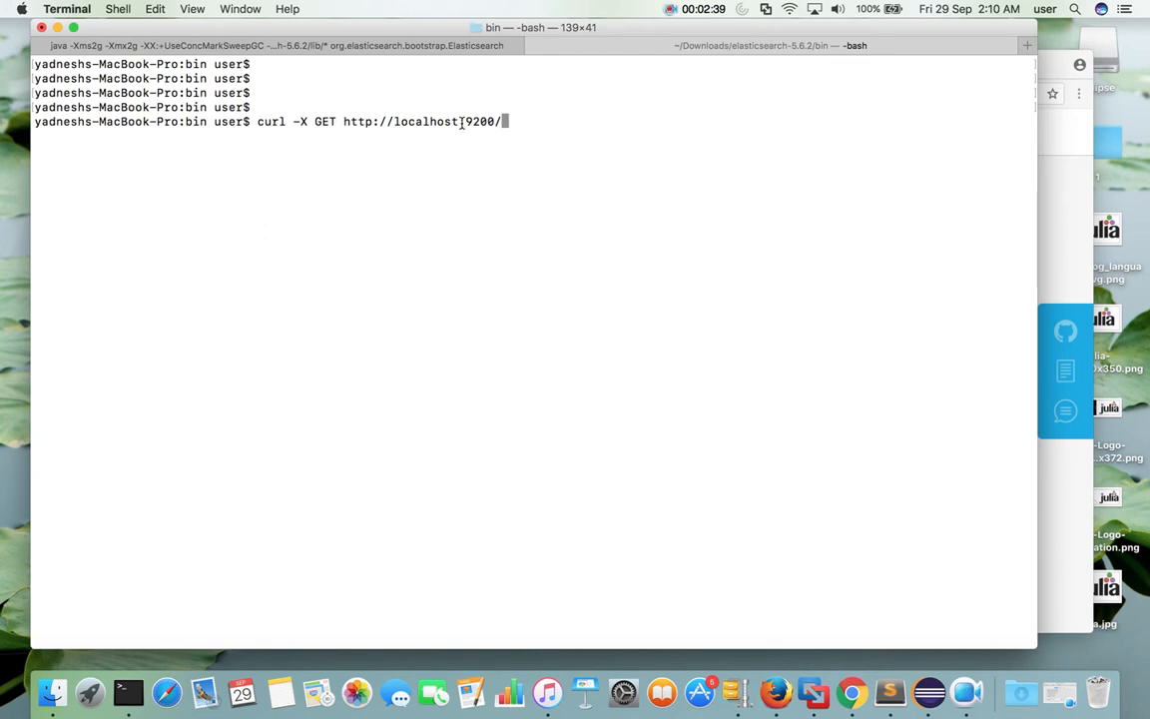
pyautogui.moveTo(522, 122)
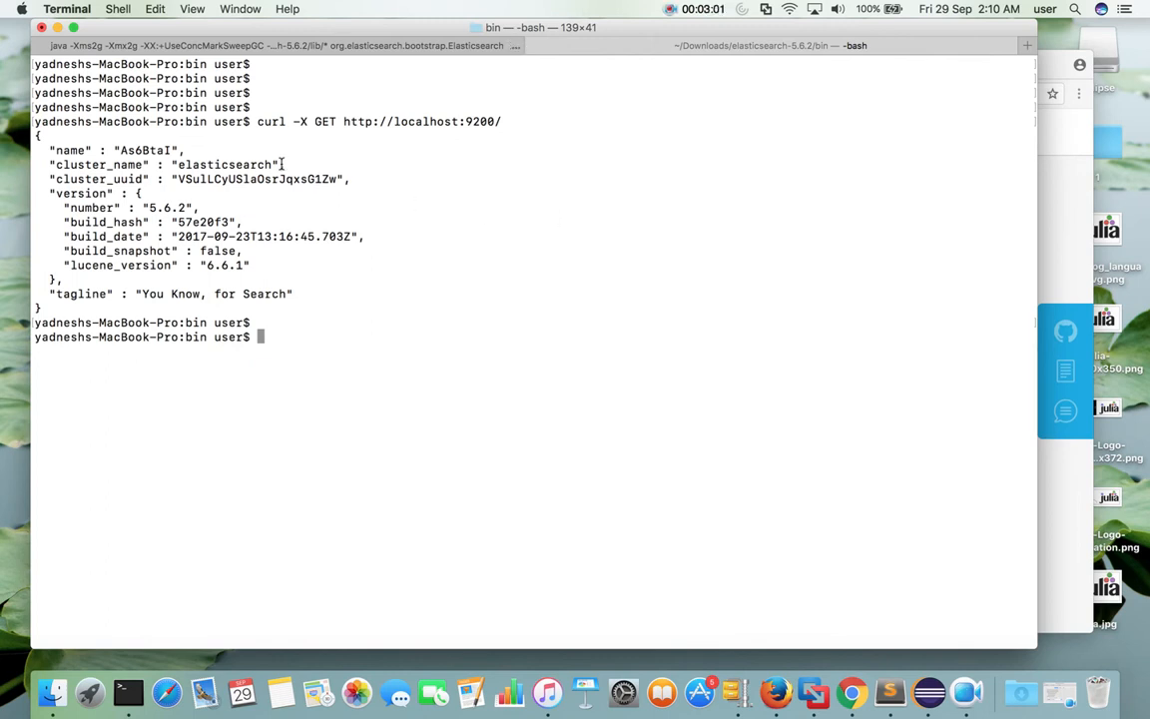
pyautogui.doubleClick(100, 165)
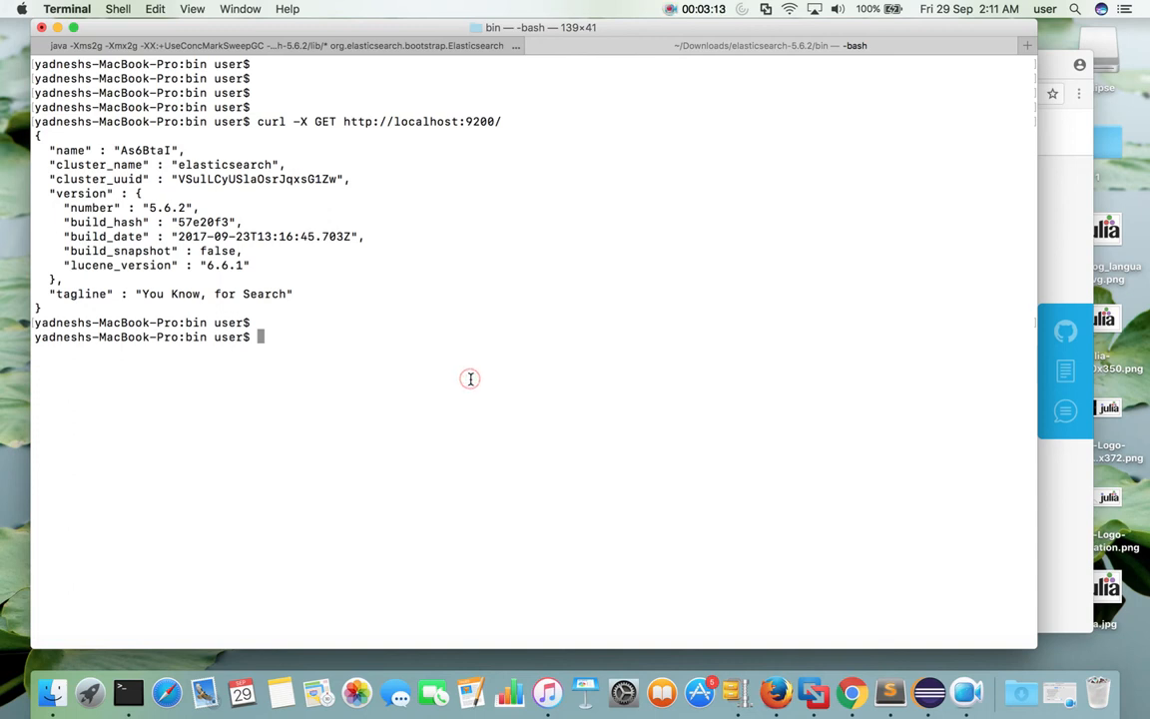
pyautogui.press('enter')
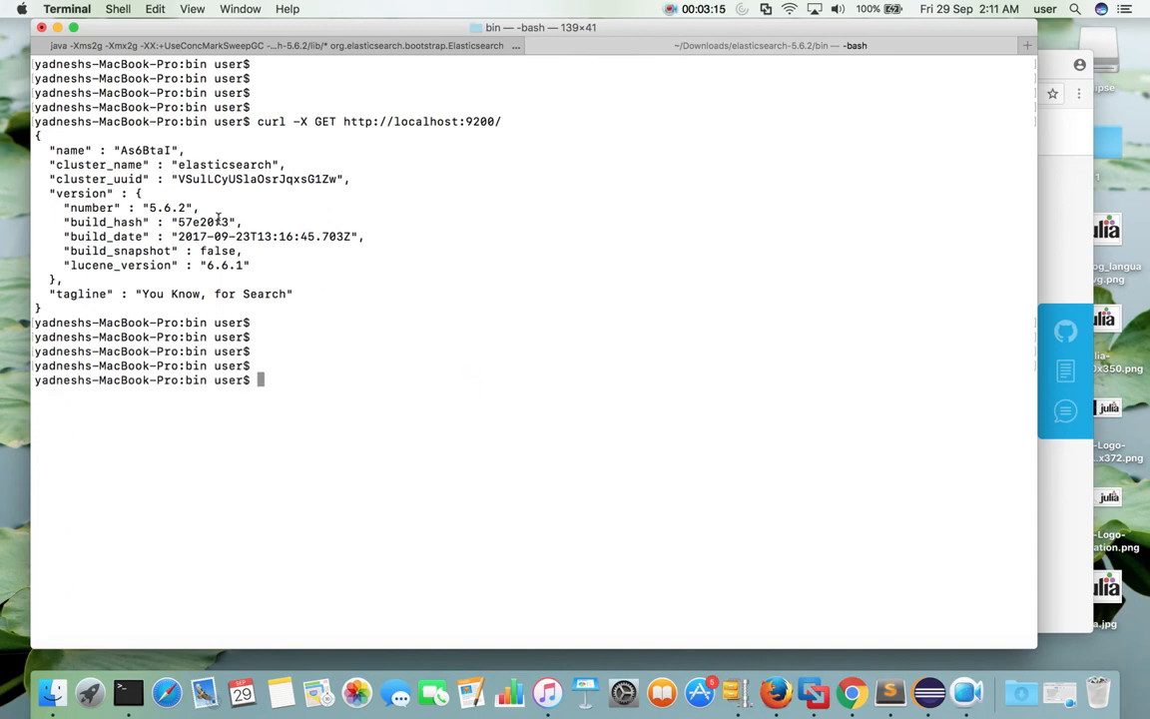
pyautogui.moveTo(408, 122)
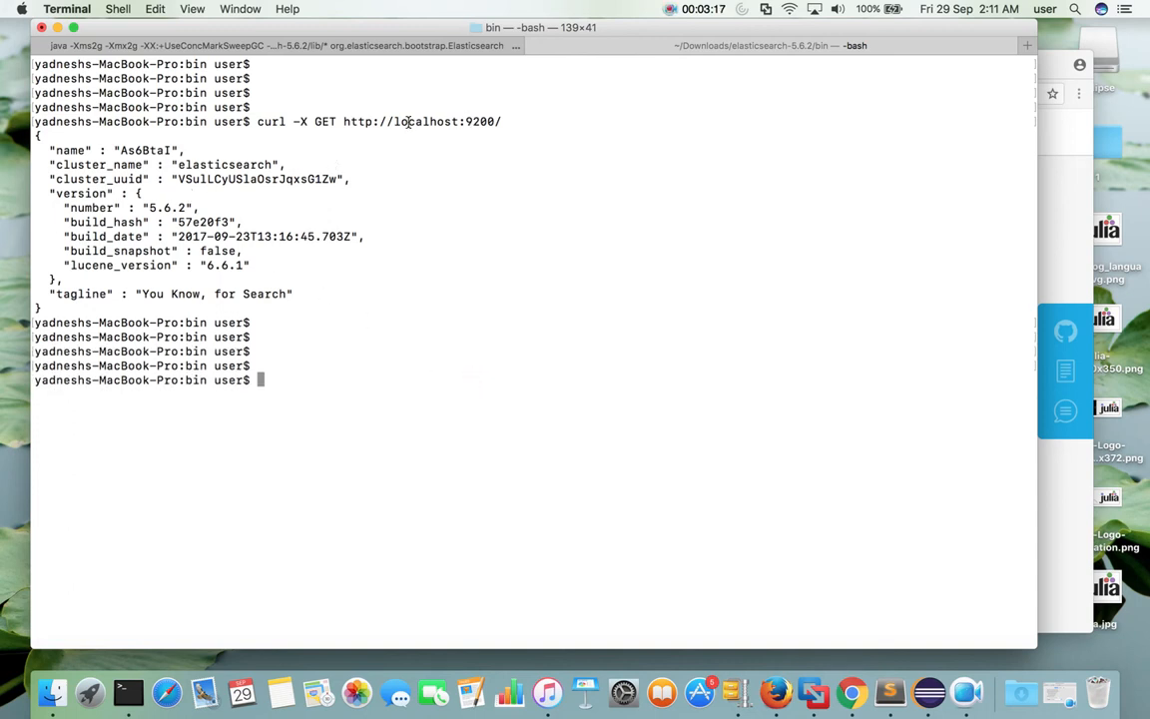
pyautogui.doubleClick(425, 121)
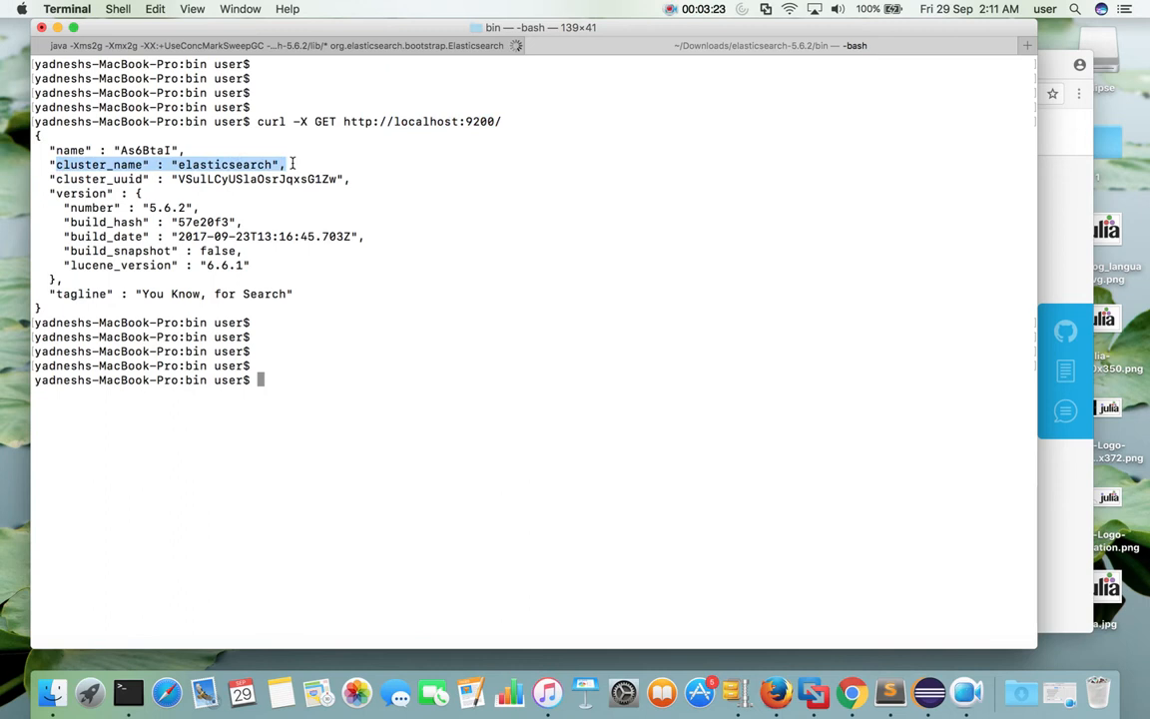
pyautogui.click(431, 232)
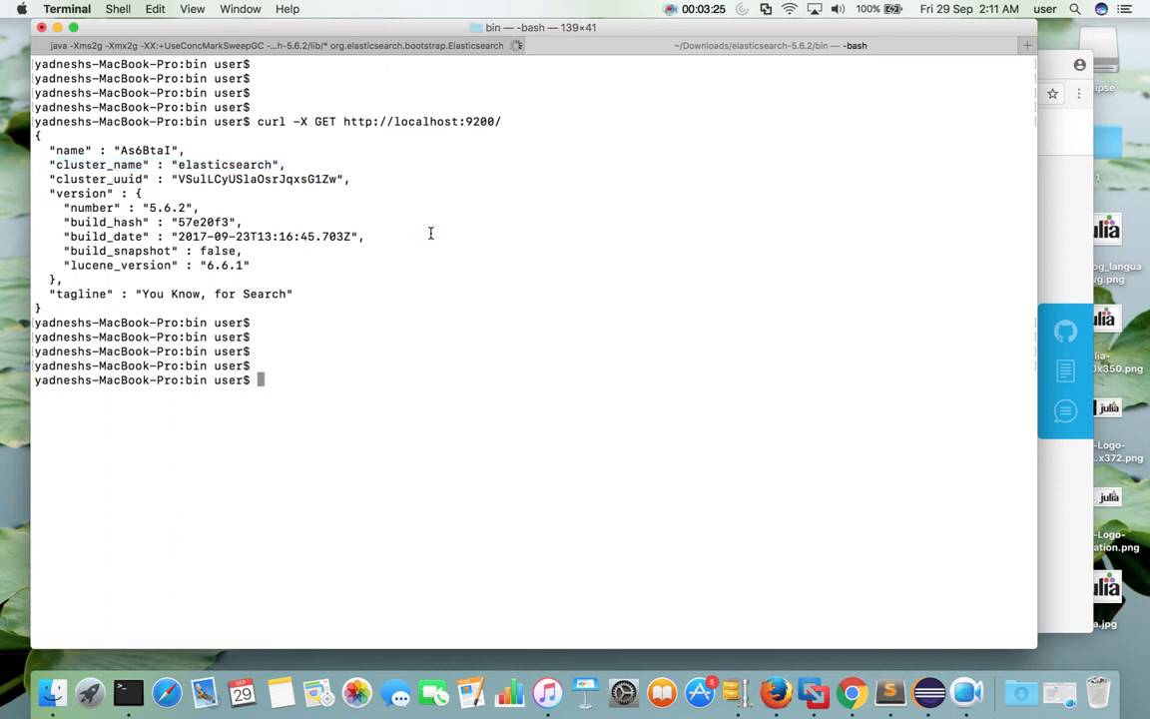
pyautogui.write('/Users/user/Downloads/elasticsearch-5.6.2/config/elasticsearch.yml')
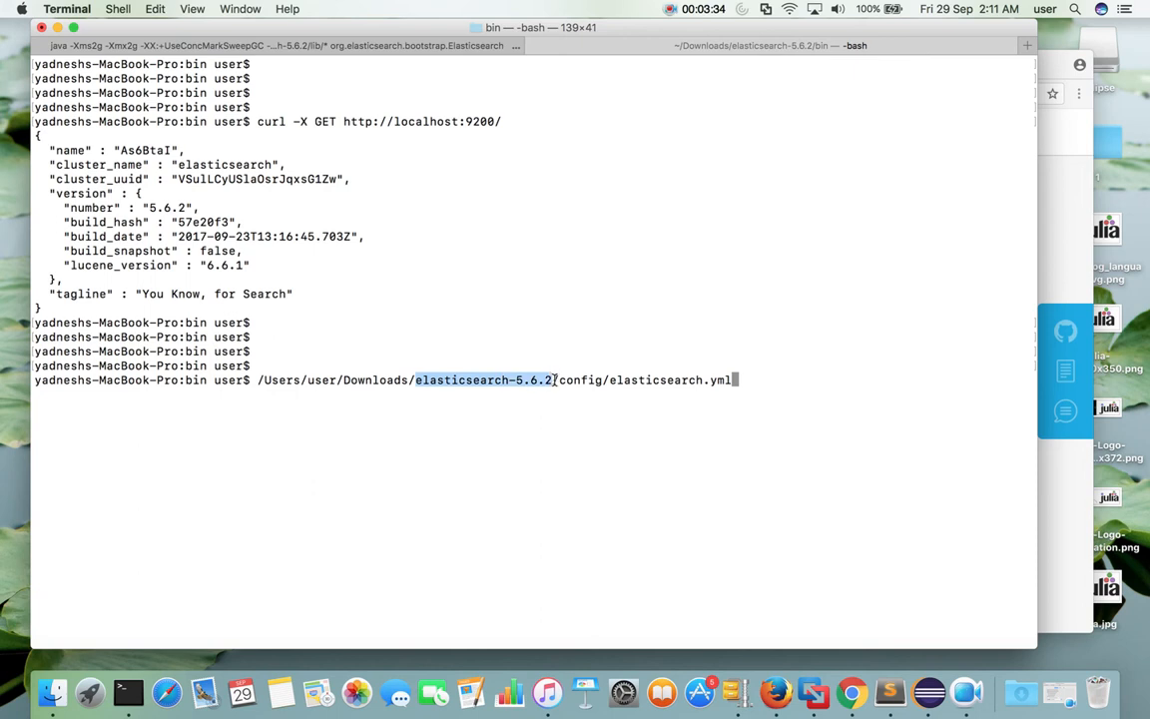
pyautogui.moveTo(558, 379)
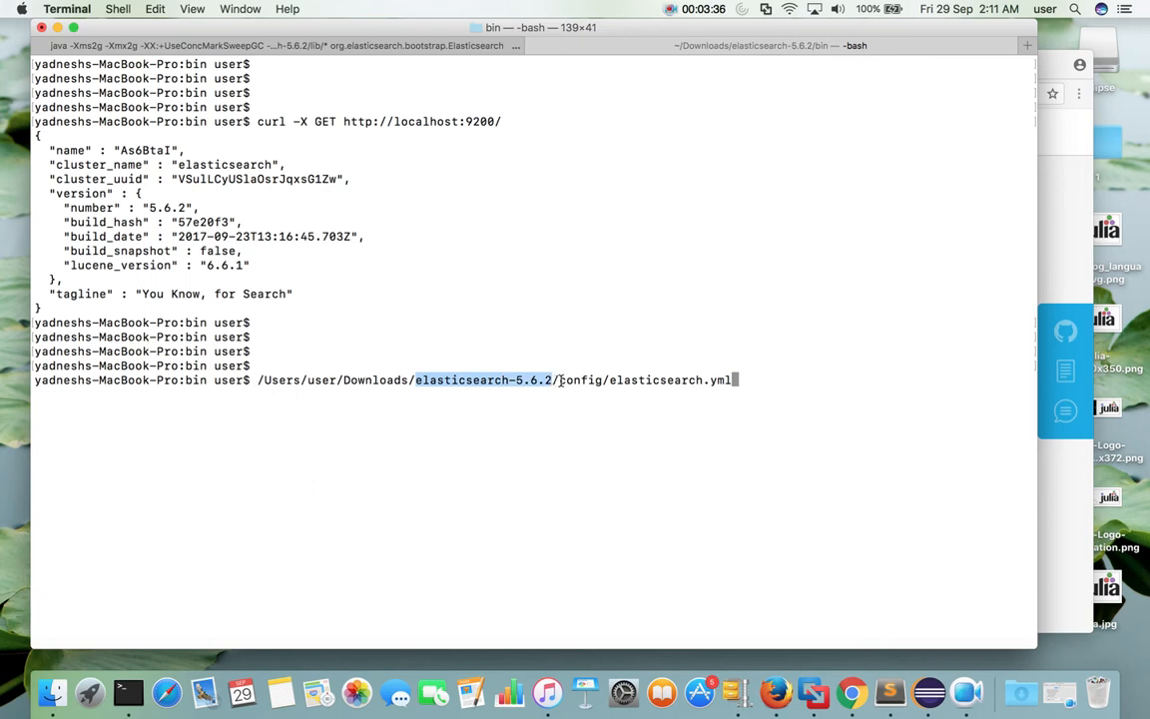
# Open /Users/user/Downloads/elasticsearch-5.6.2/config/elasticsearch.yml in vim.
pyautogui.doubleClick(580, 380)
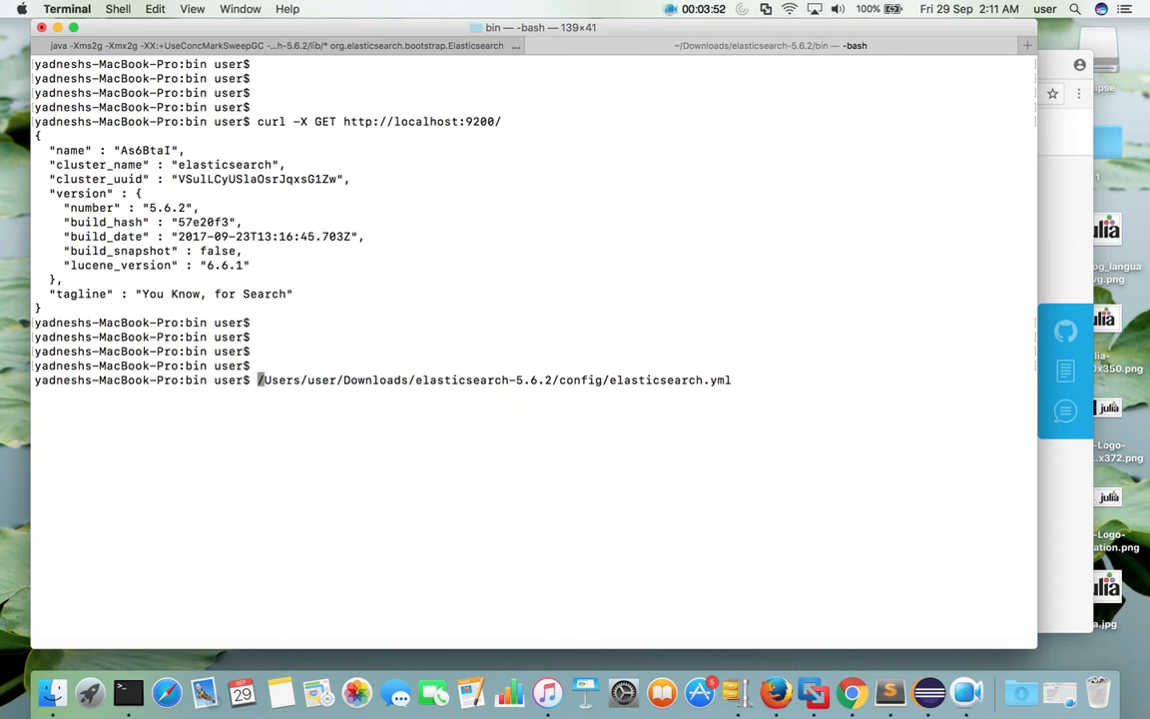
pyautogui.write('vim')
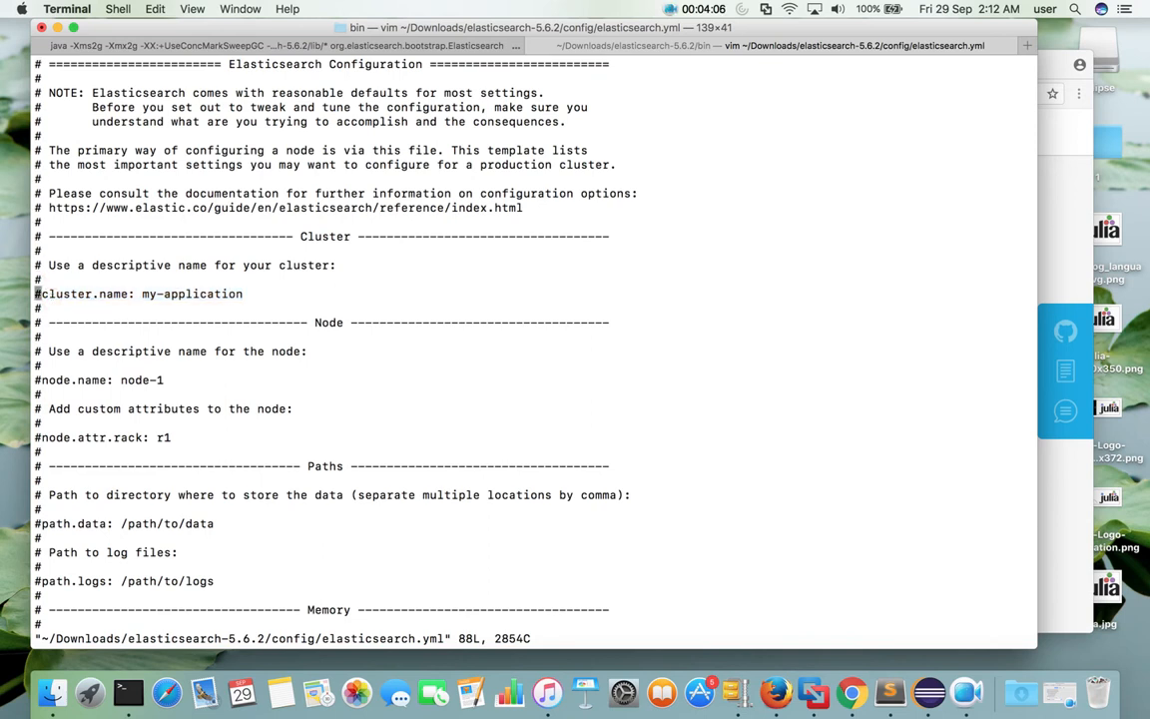
# Uncomment cluster.name: my-application in elasticsearch.yml, then save and quit with :wq.
pyautogui.press('i')
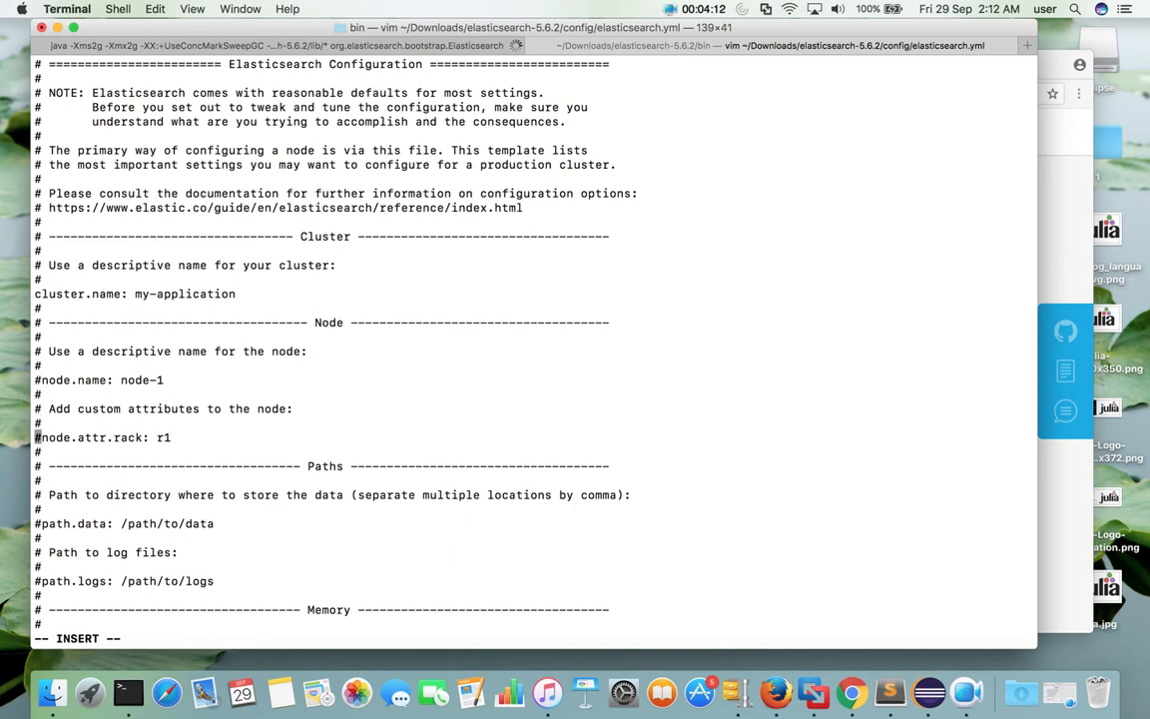
pyautogui.scroll(-3)
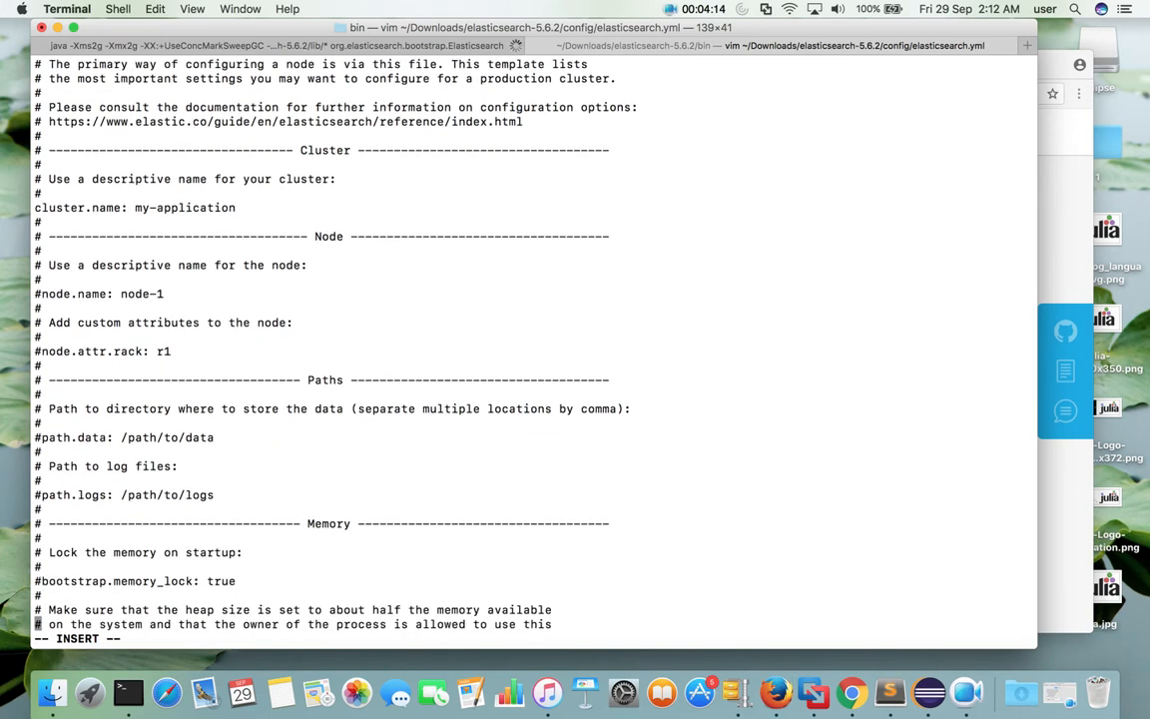
pyautogui.scroll(-3)
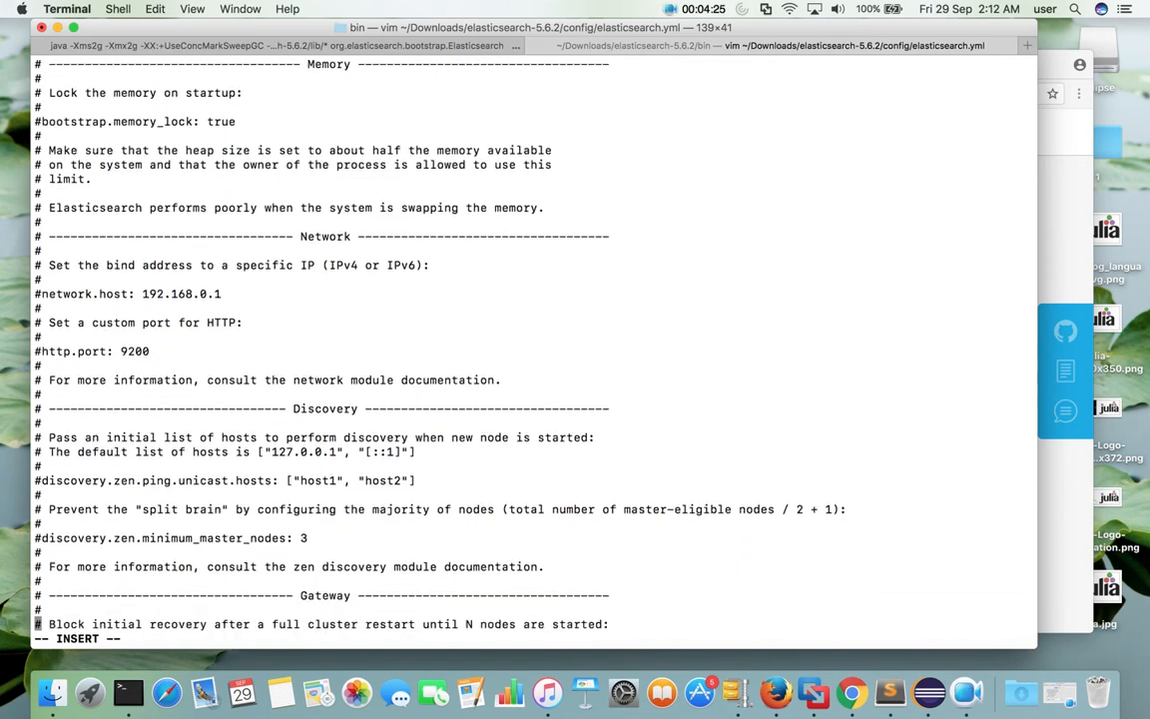
pyautogui.scroll(-3)
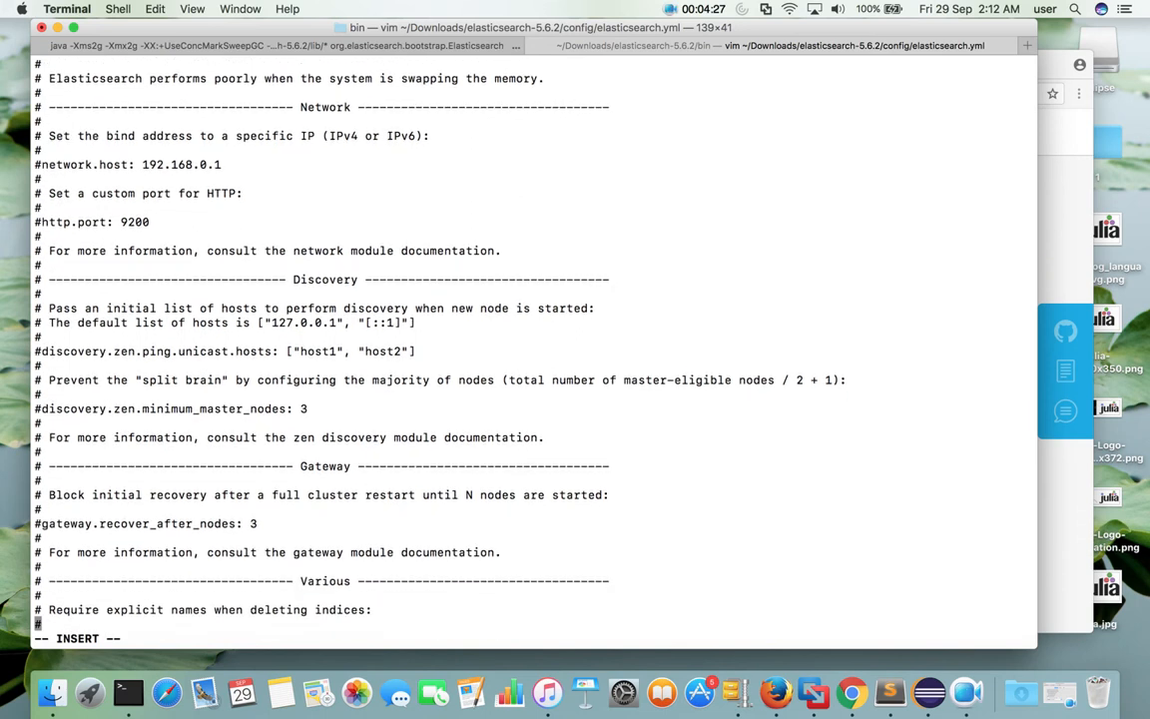
pyautogui.write('#action.destructive_requires_name: true')
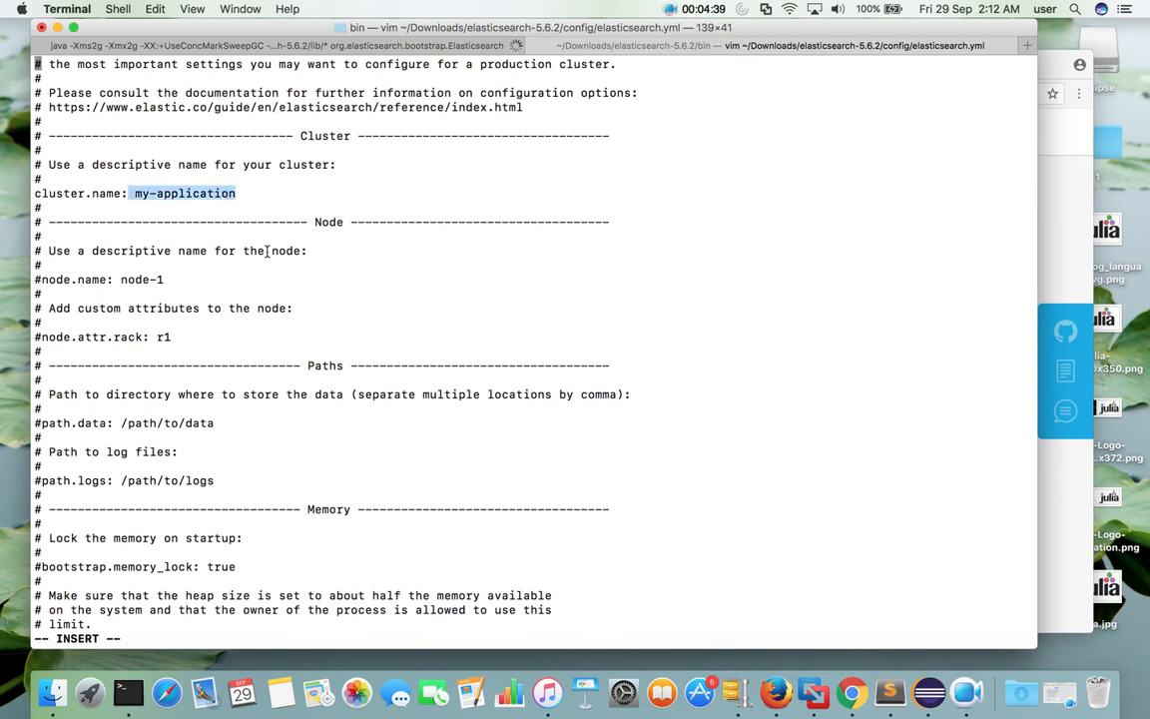
pyautogui.write(':wq')
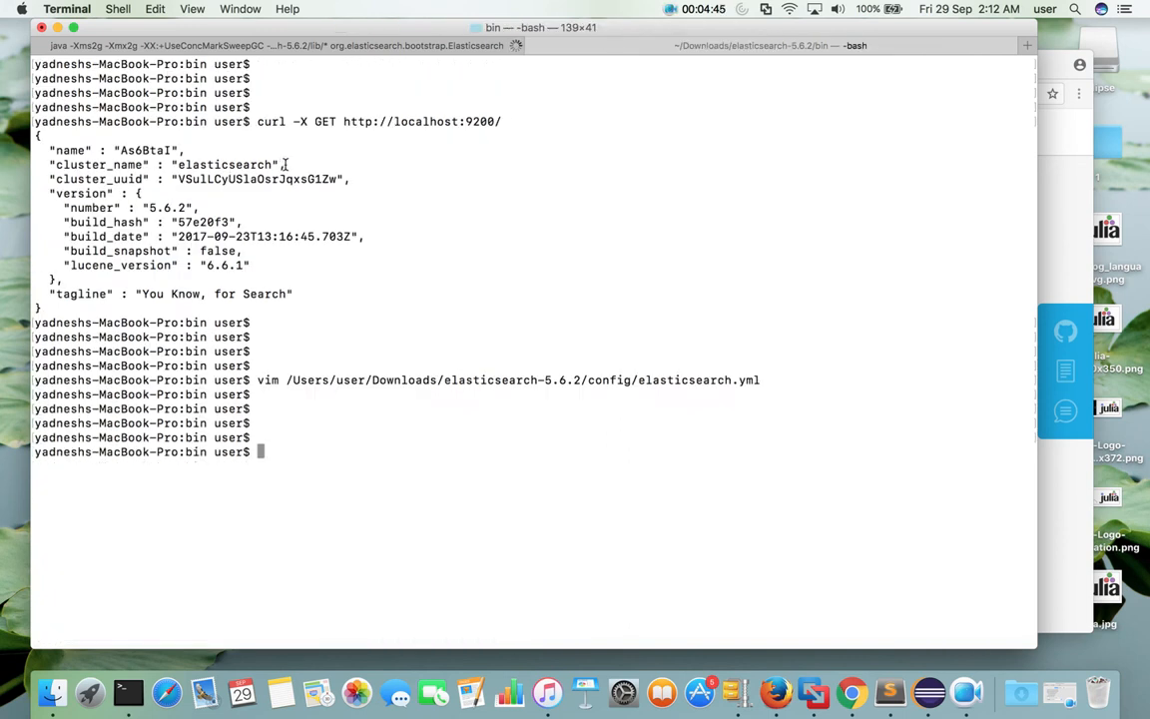
# Change cluster.name to my-cluster in elasticsearch.yml and save with :wq.
pyautogui.doubleClick(224, 165)
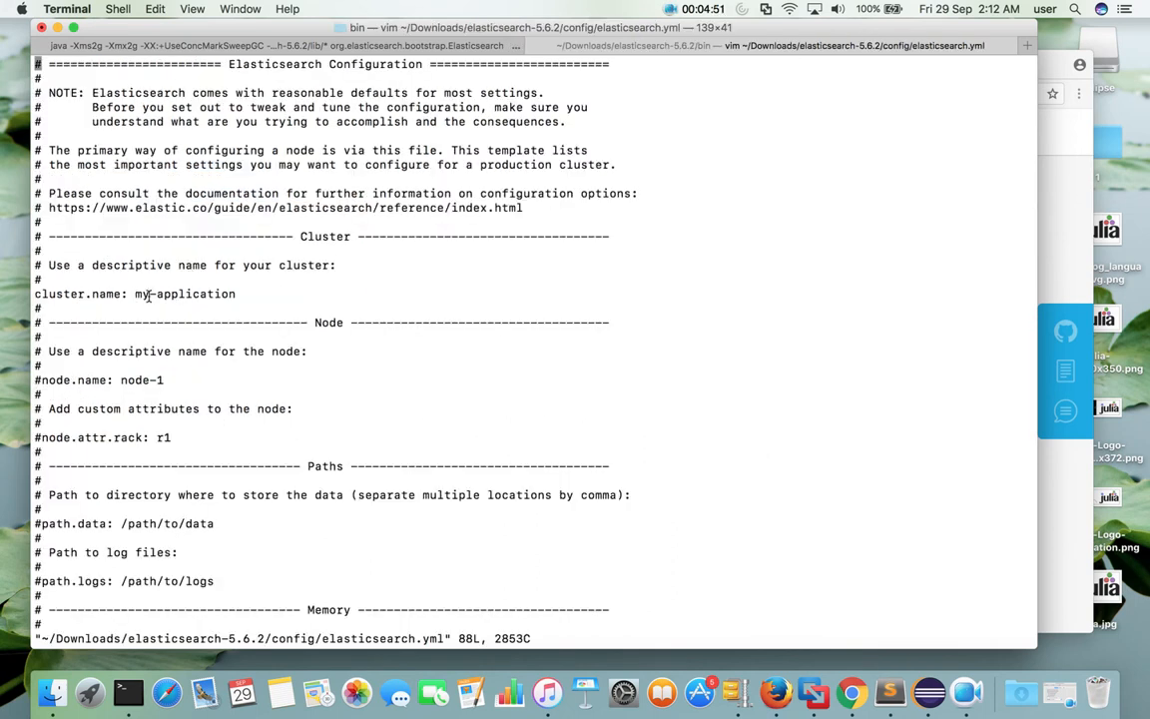
pyautogui.write(':wq')
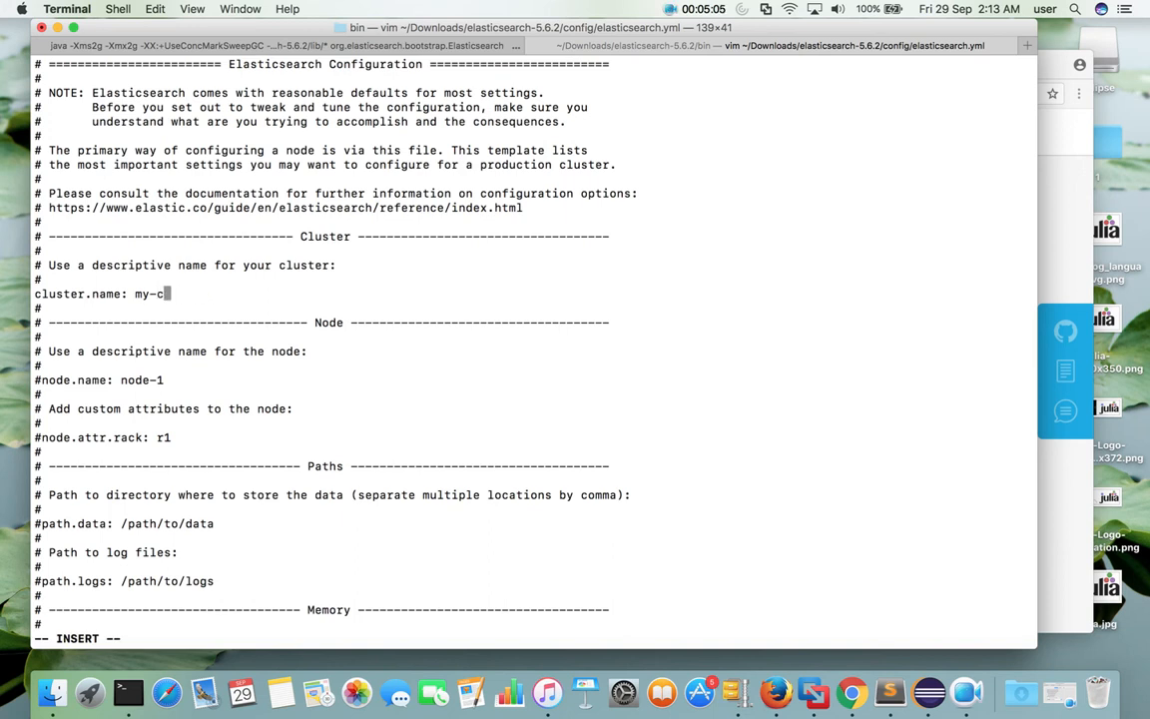
pyautogui.write('luster')
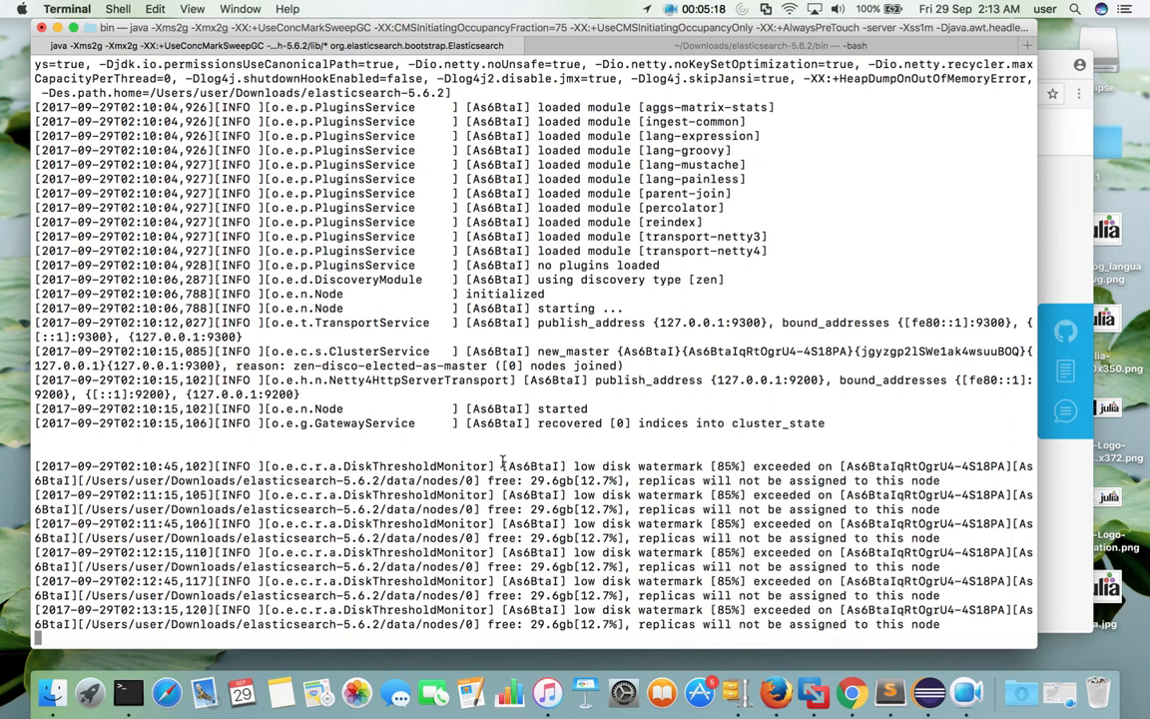
# Stop the node with Ctrl+C and relaunch it with ./elasticsearch.
pyautogui.press('ctrl+c')
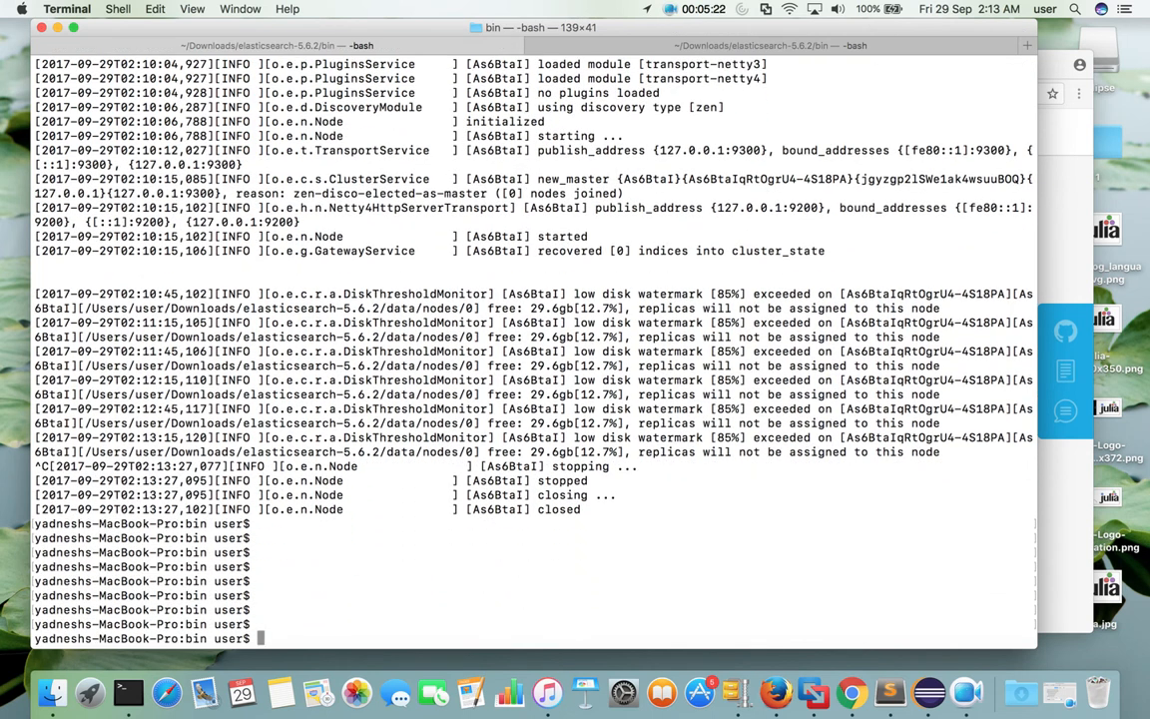
pyautogui.write('./elasticsearch')
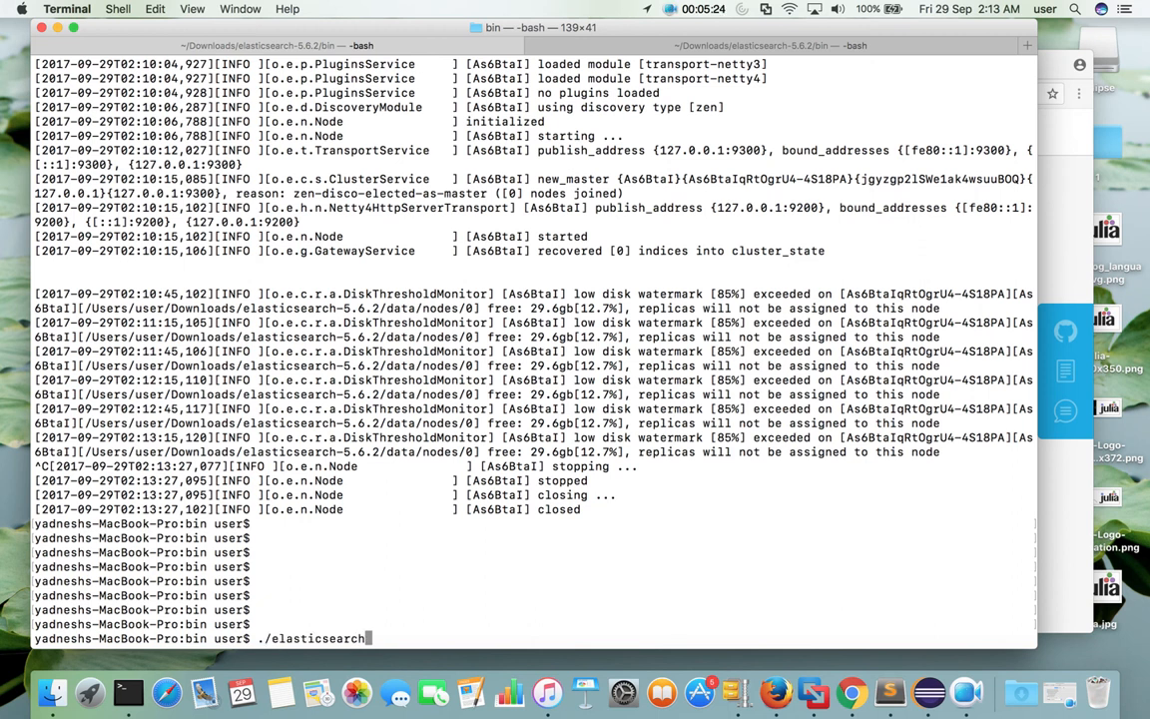
pyautogui.press('enter')
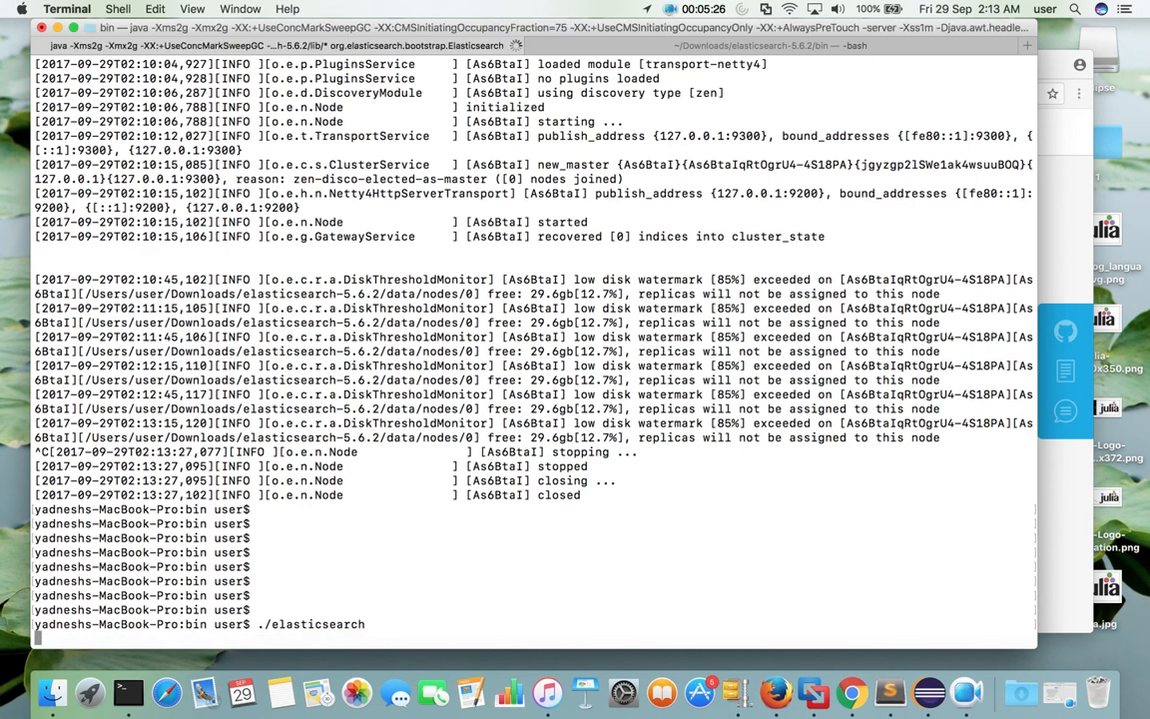
pyautogui.press('ctrl+p')
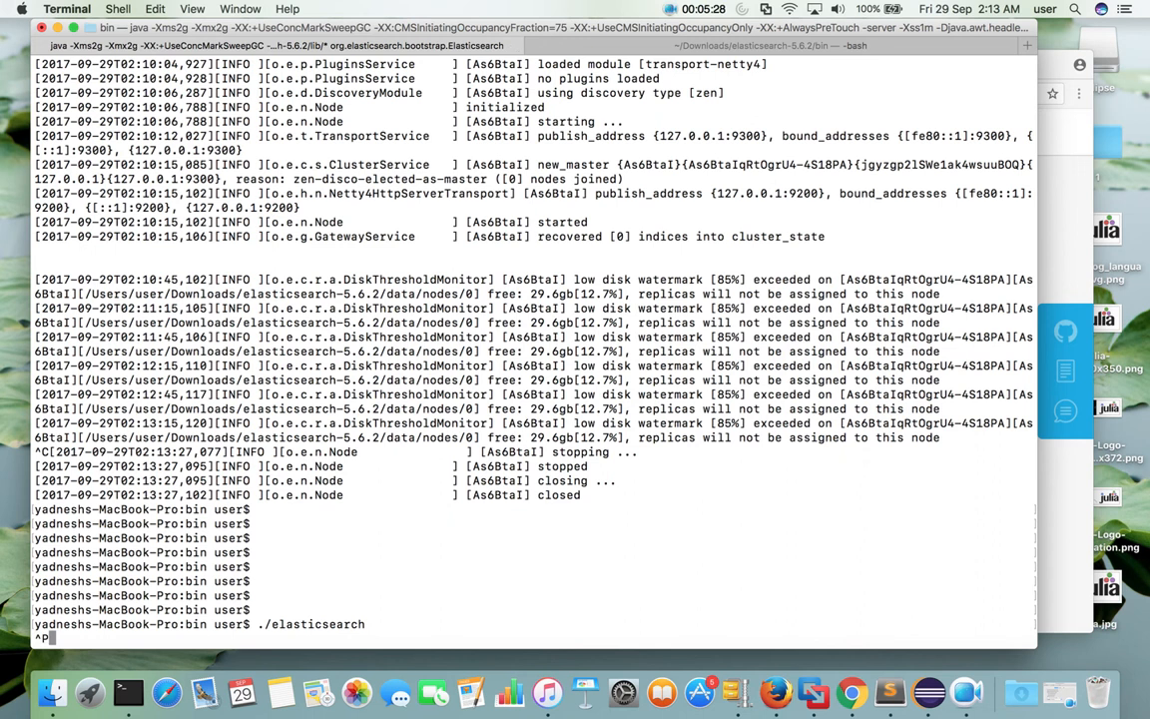
pyautogui.press('Return')
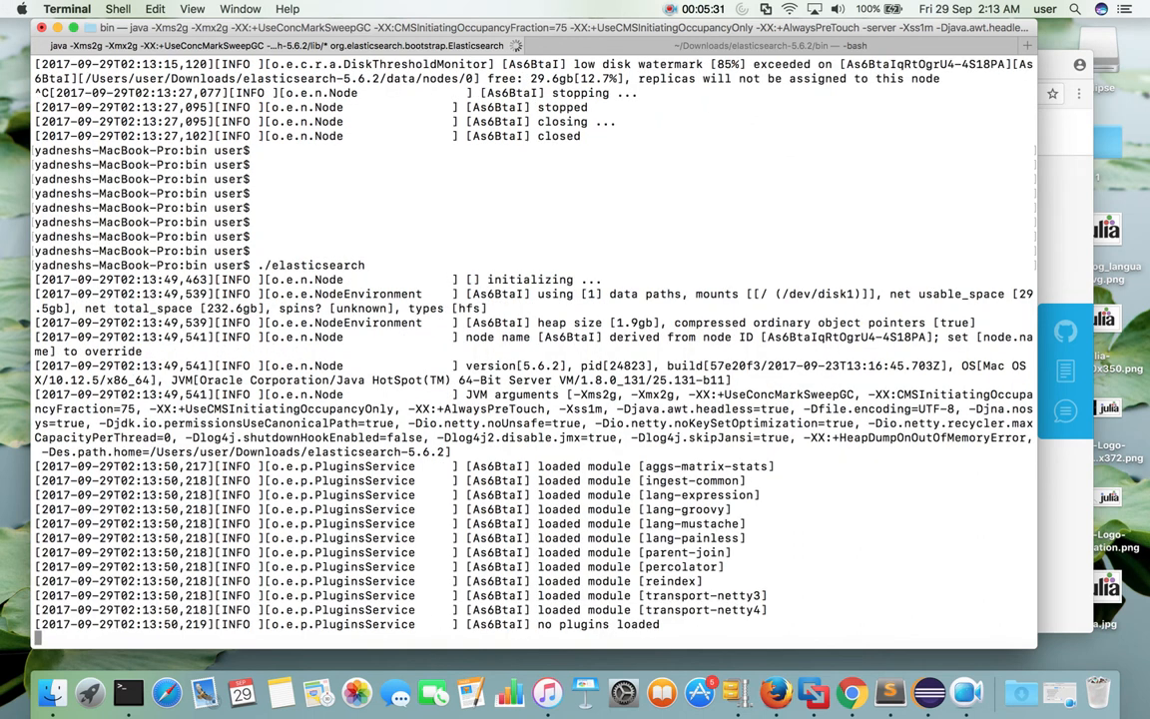
pyautogui.scroll(-3)
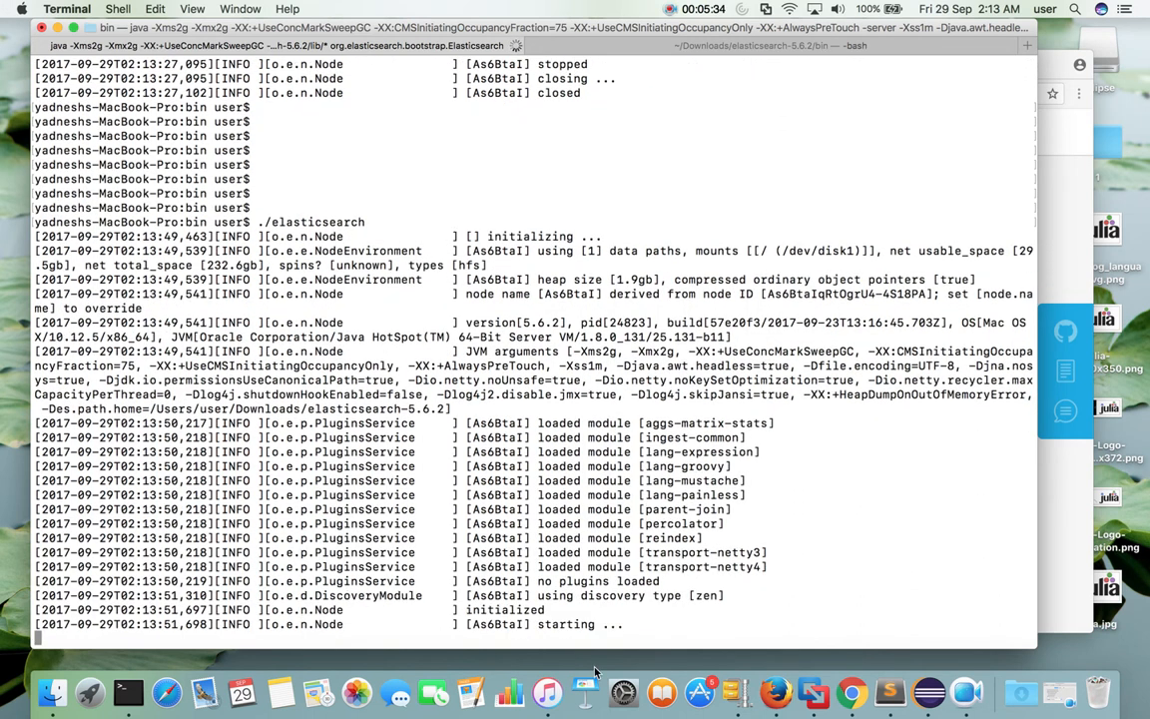
pyautogui.doubleClick(565, 624)
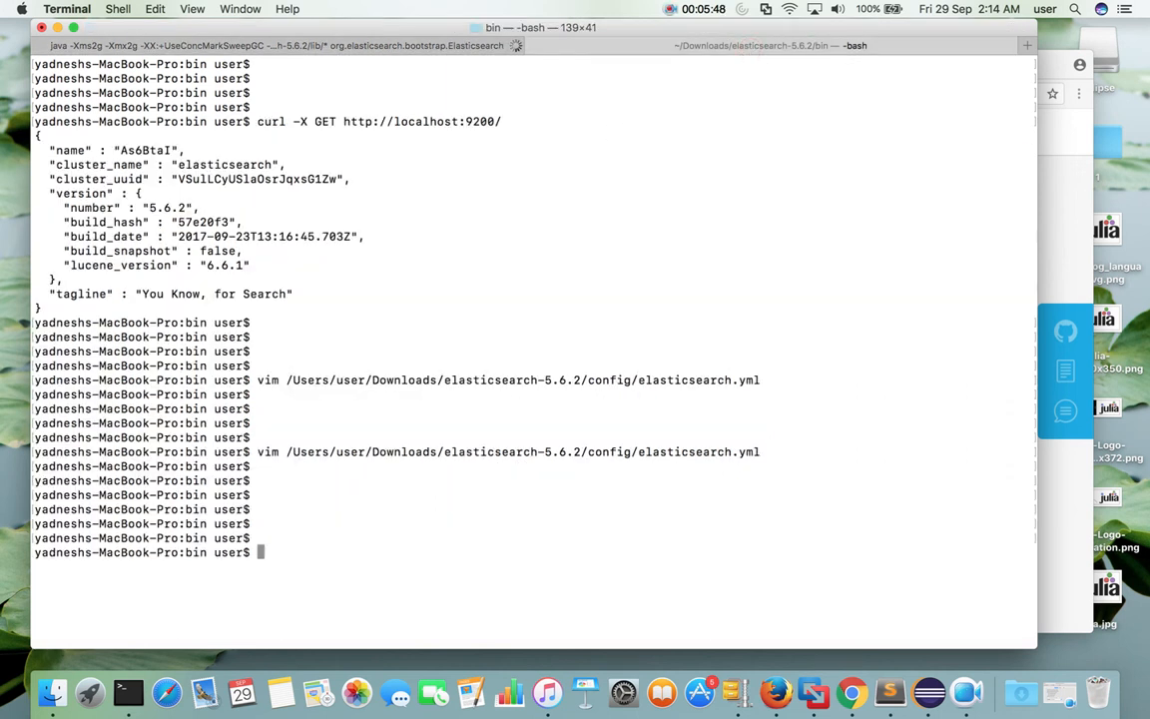
# Re-run curl against localhost:9200 and verify cluster_name now reads my-cluster.
pyautogui.write('curl -X GET http://localhost:9200/')
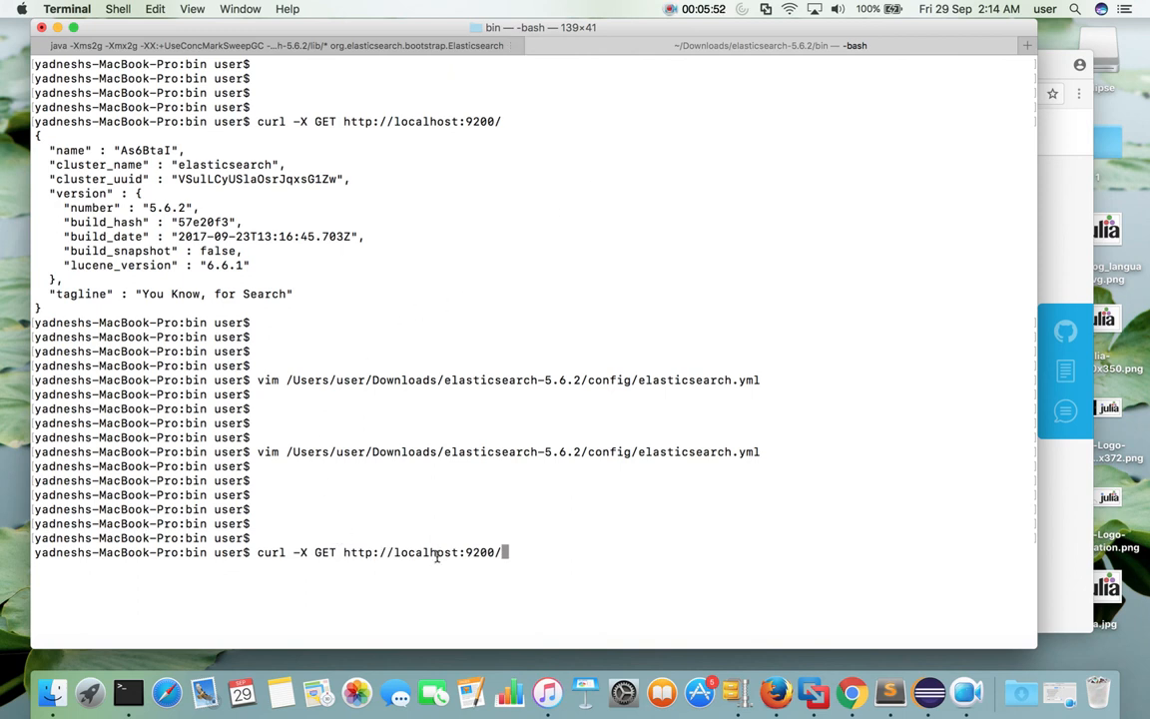
pyautogui.moveTo(560, 517)
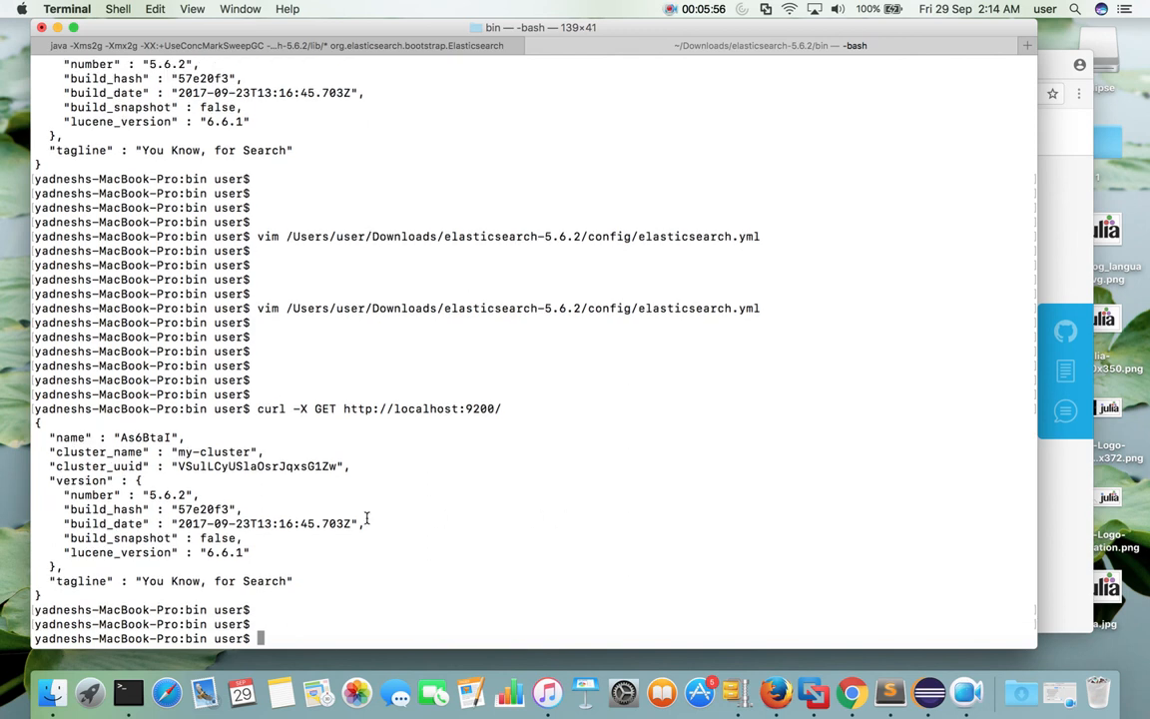
pyautogui.doubleClick(213, 452)
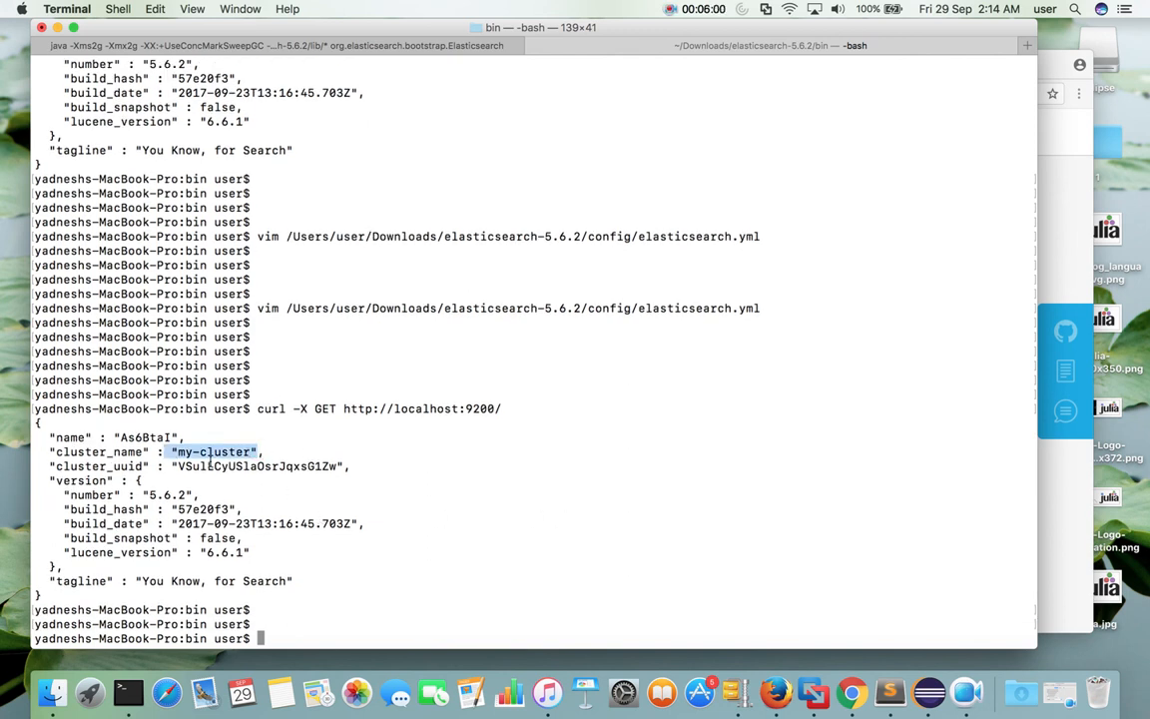
pyautogui.click(297, 483)
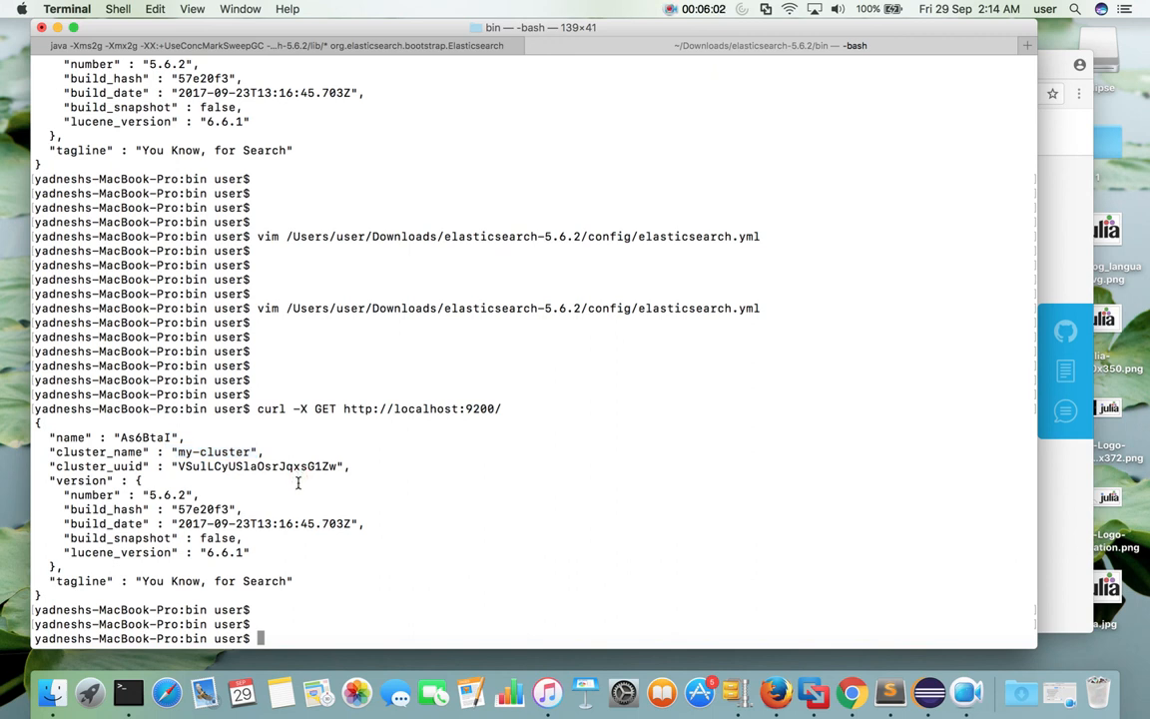
pyautogui.moveTo(424, 408)
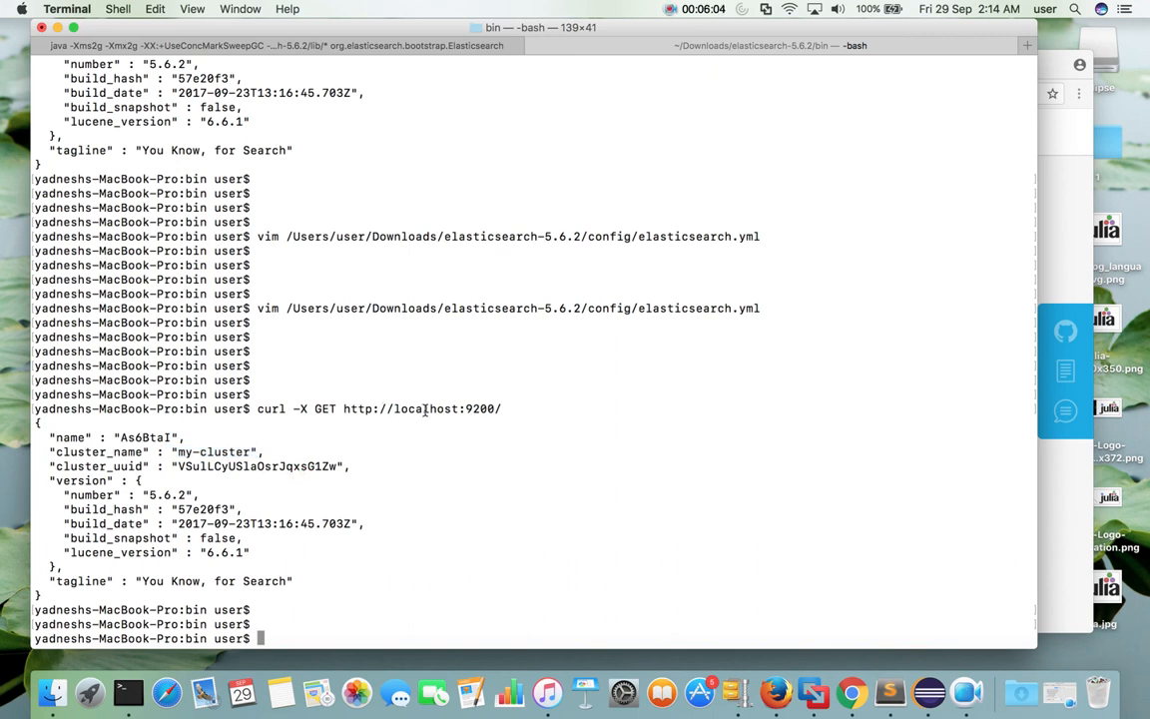
pyautogui.doubleClick(425, 408)
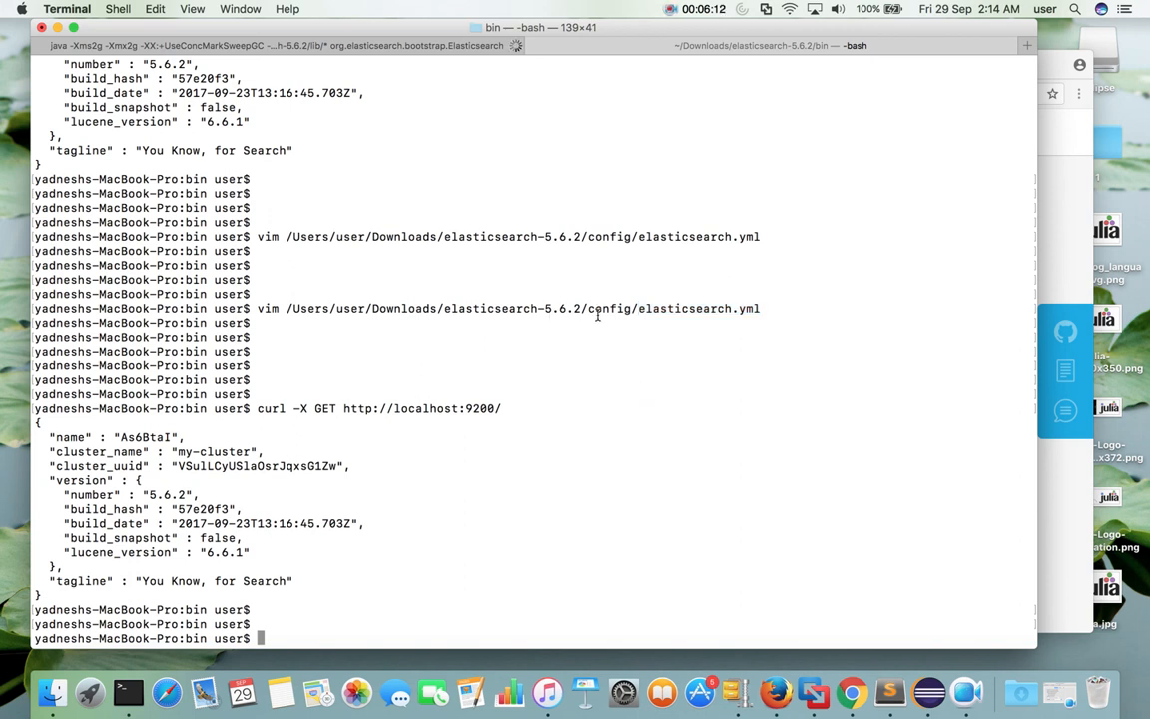
pyautogui.doubleClick(469, 308)
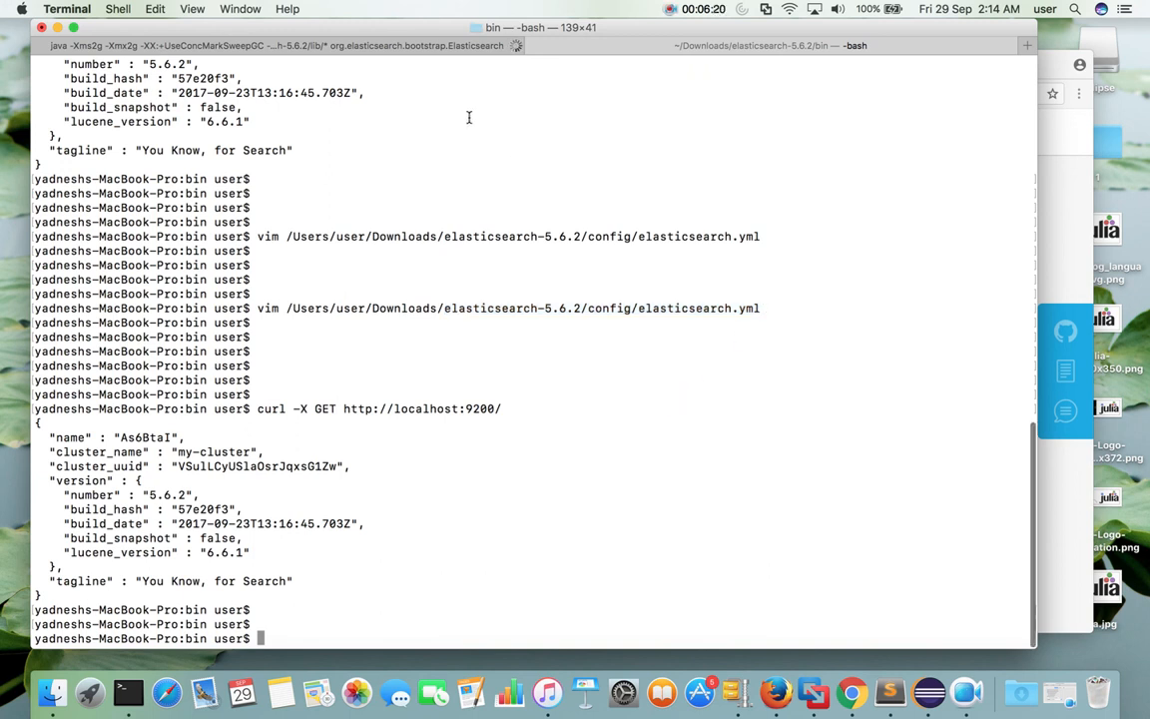
# Return to the Elasticsearch node's log tab, showing the restarted node started with a disk watermark warning.
pyautogui.write('./elasticsearch')
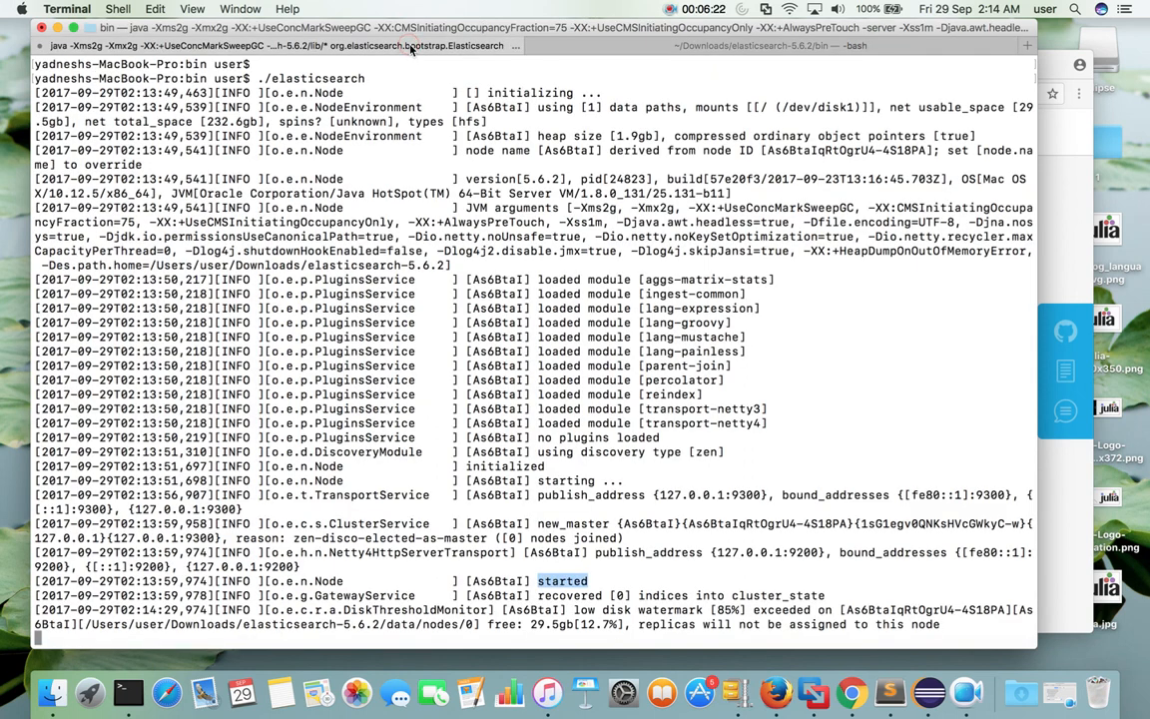